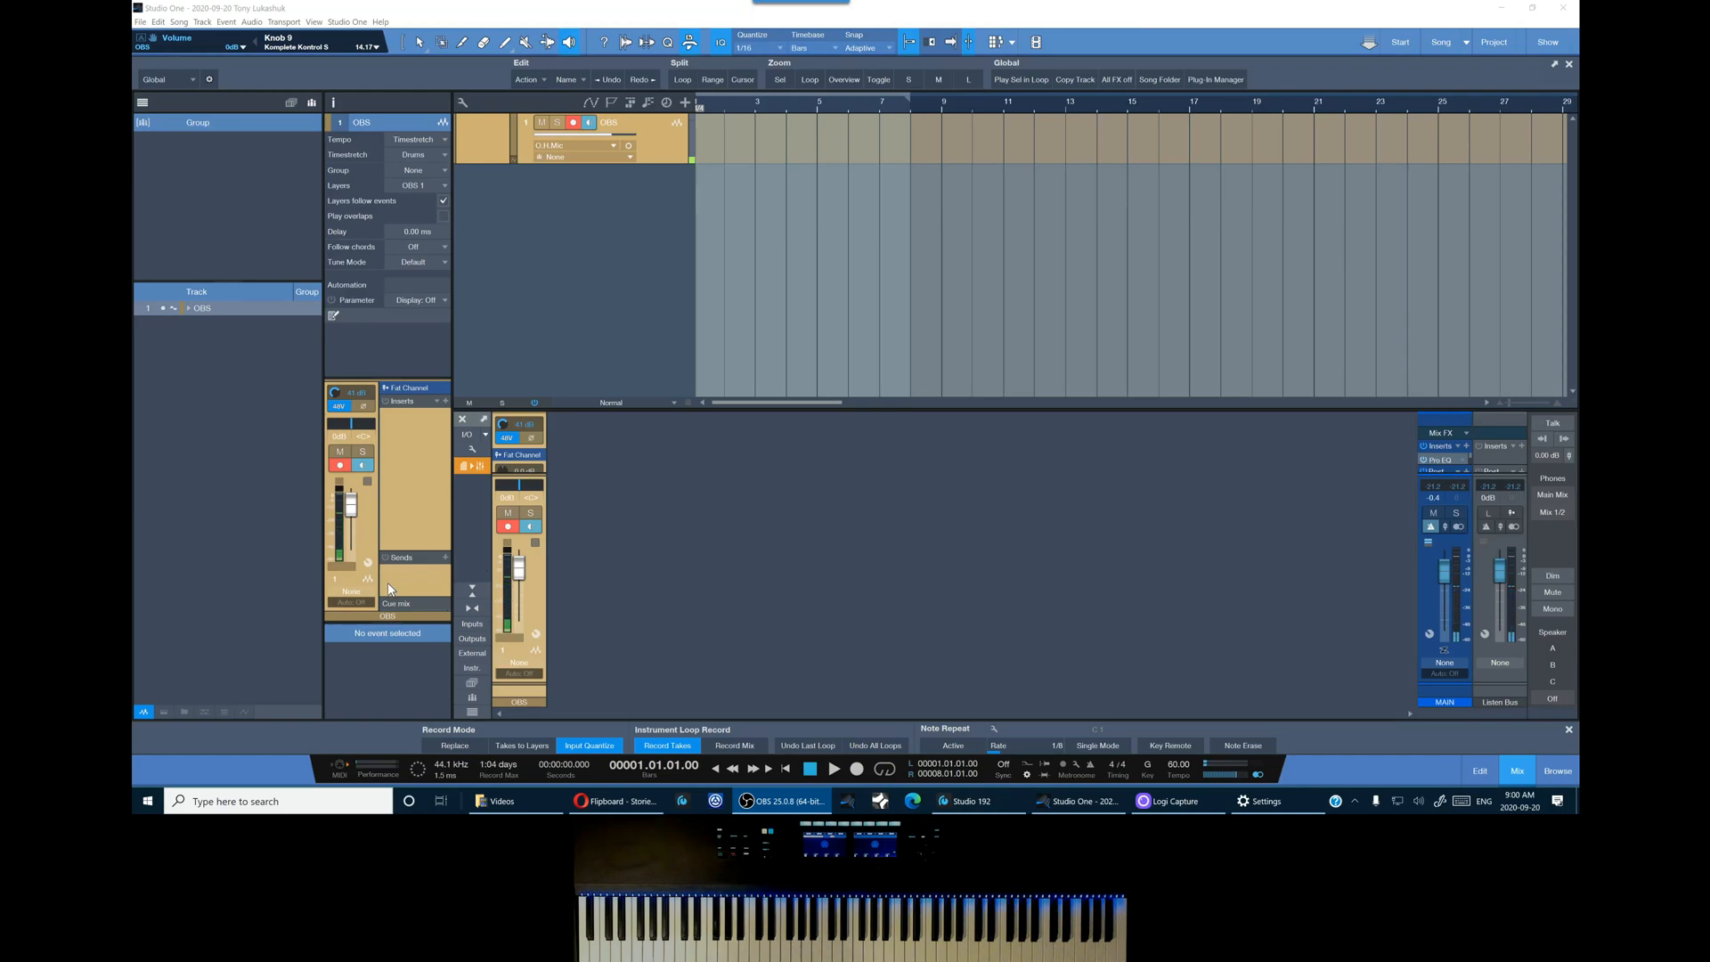
mouse_move(952, 374)
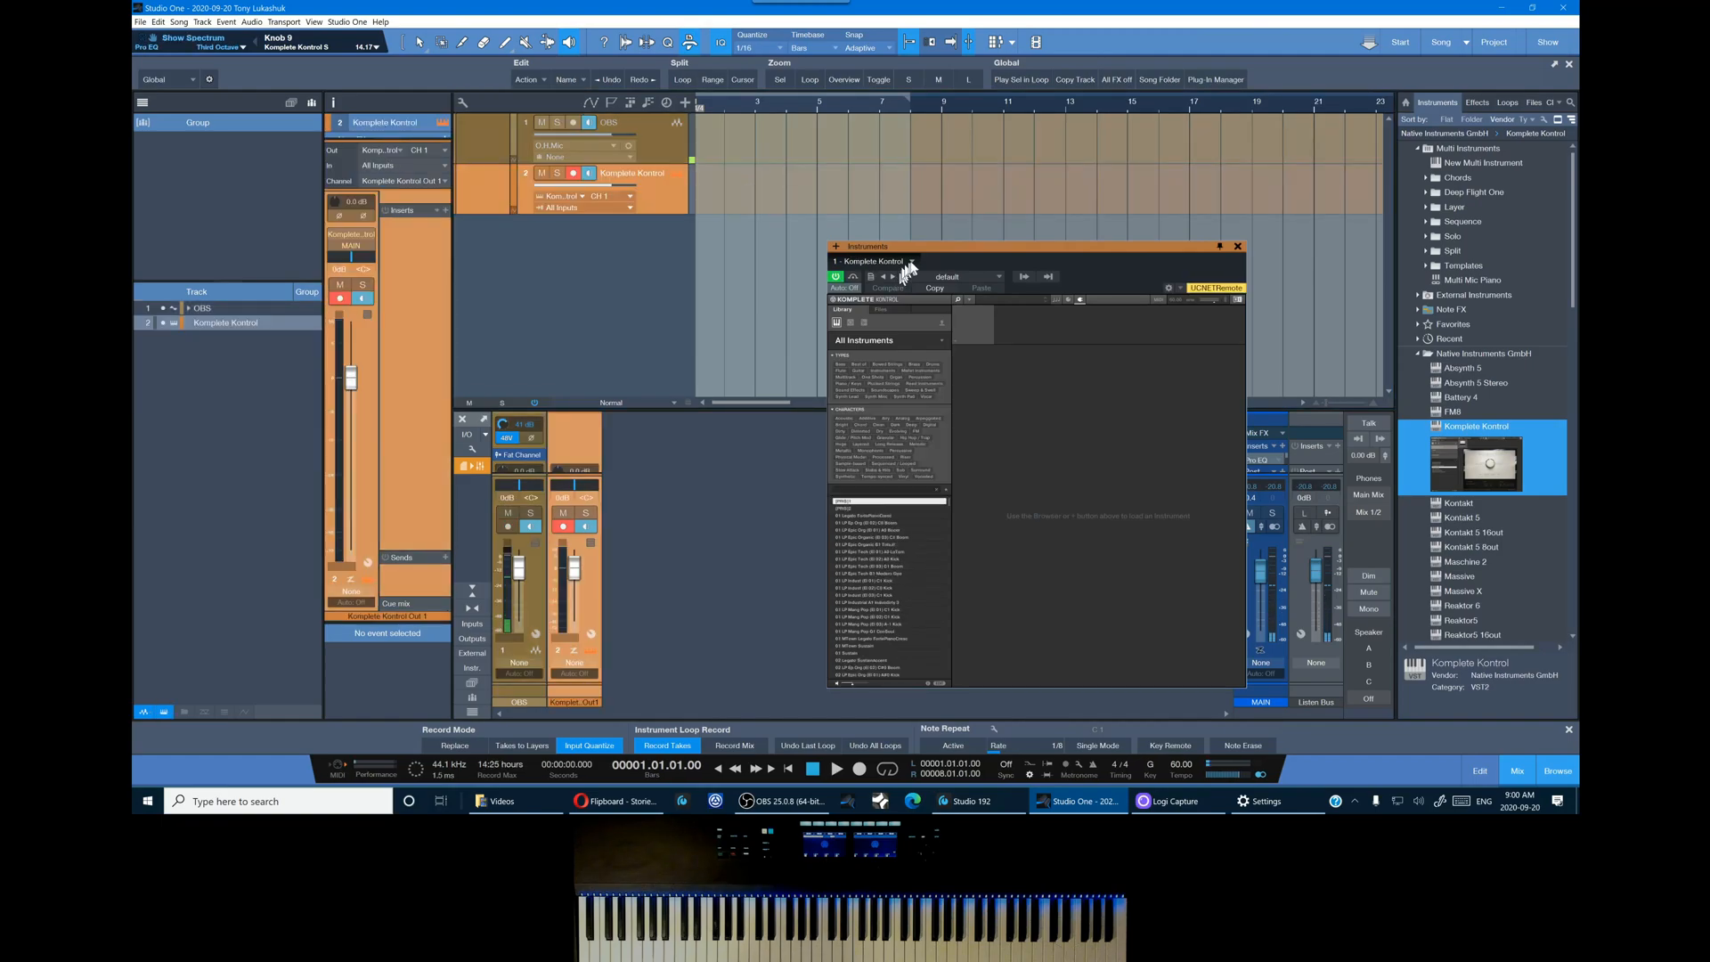
Load a Studio Drummer kit preset into Komplete Kontrol from its browser
left_click_drag(905, 245, 721, 210)
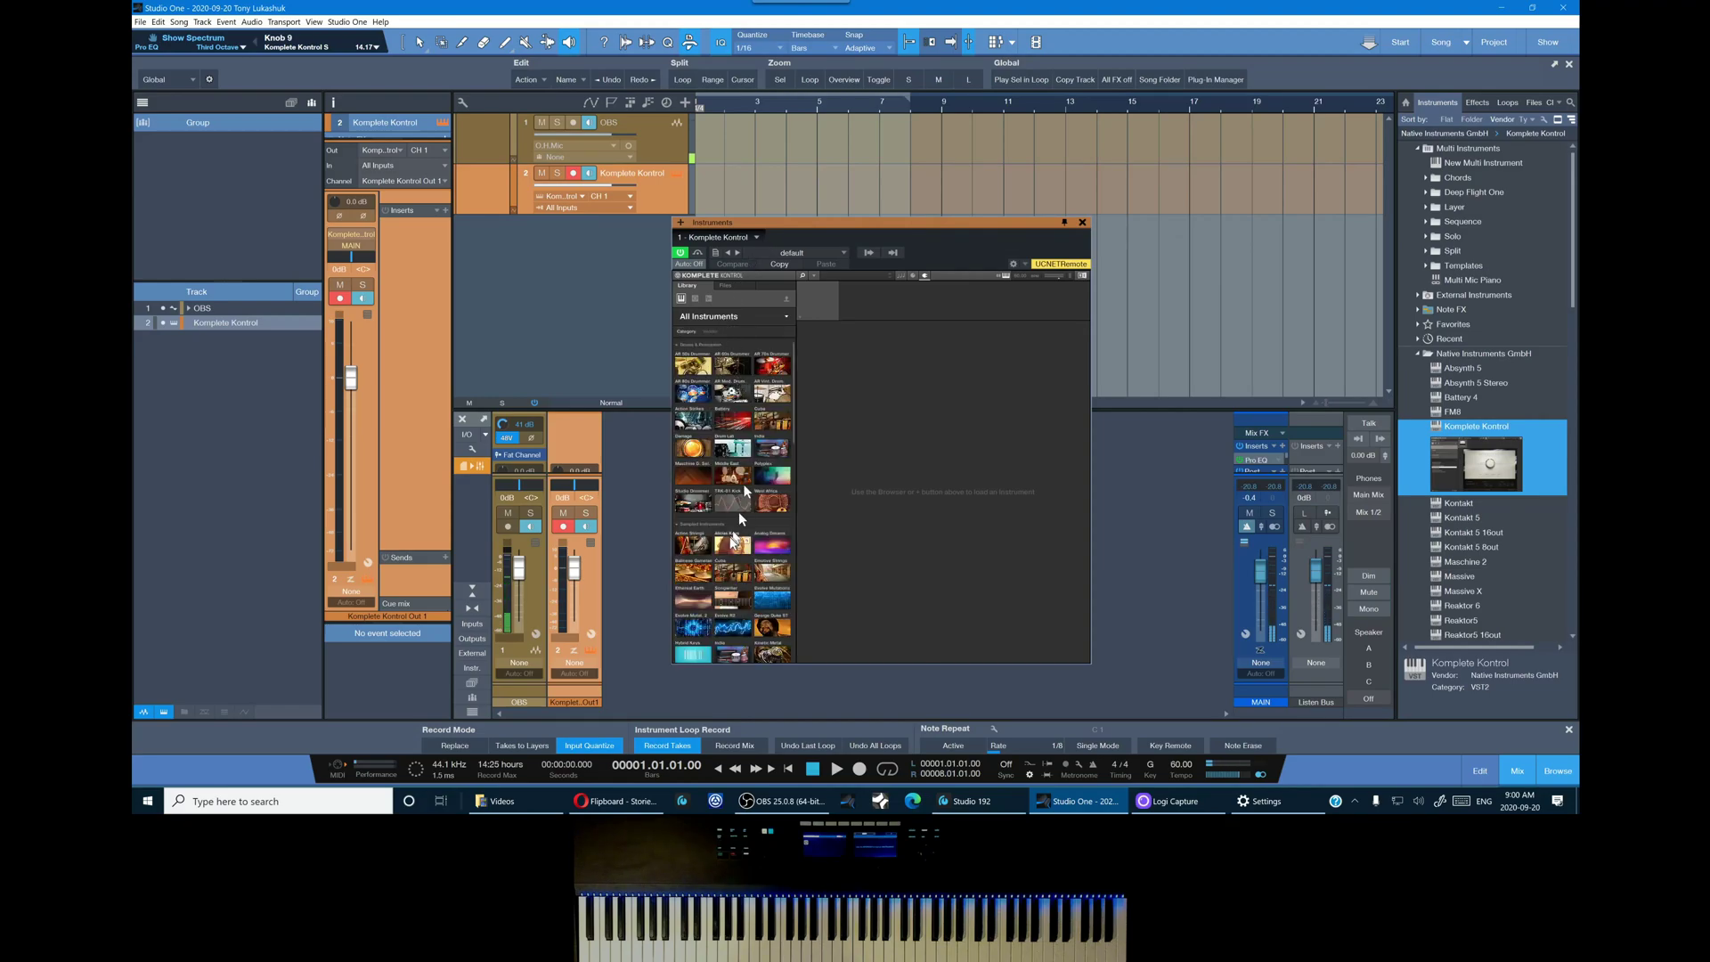
left_click(693, 490)
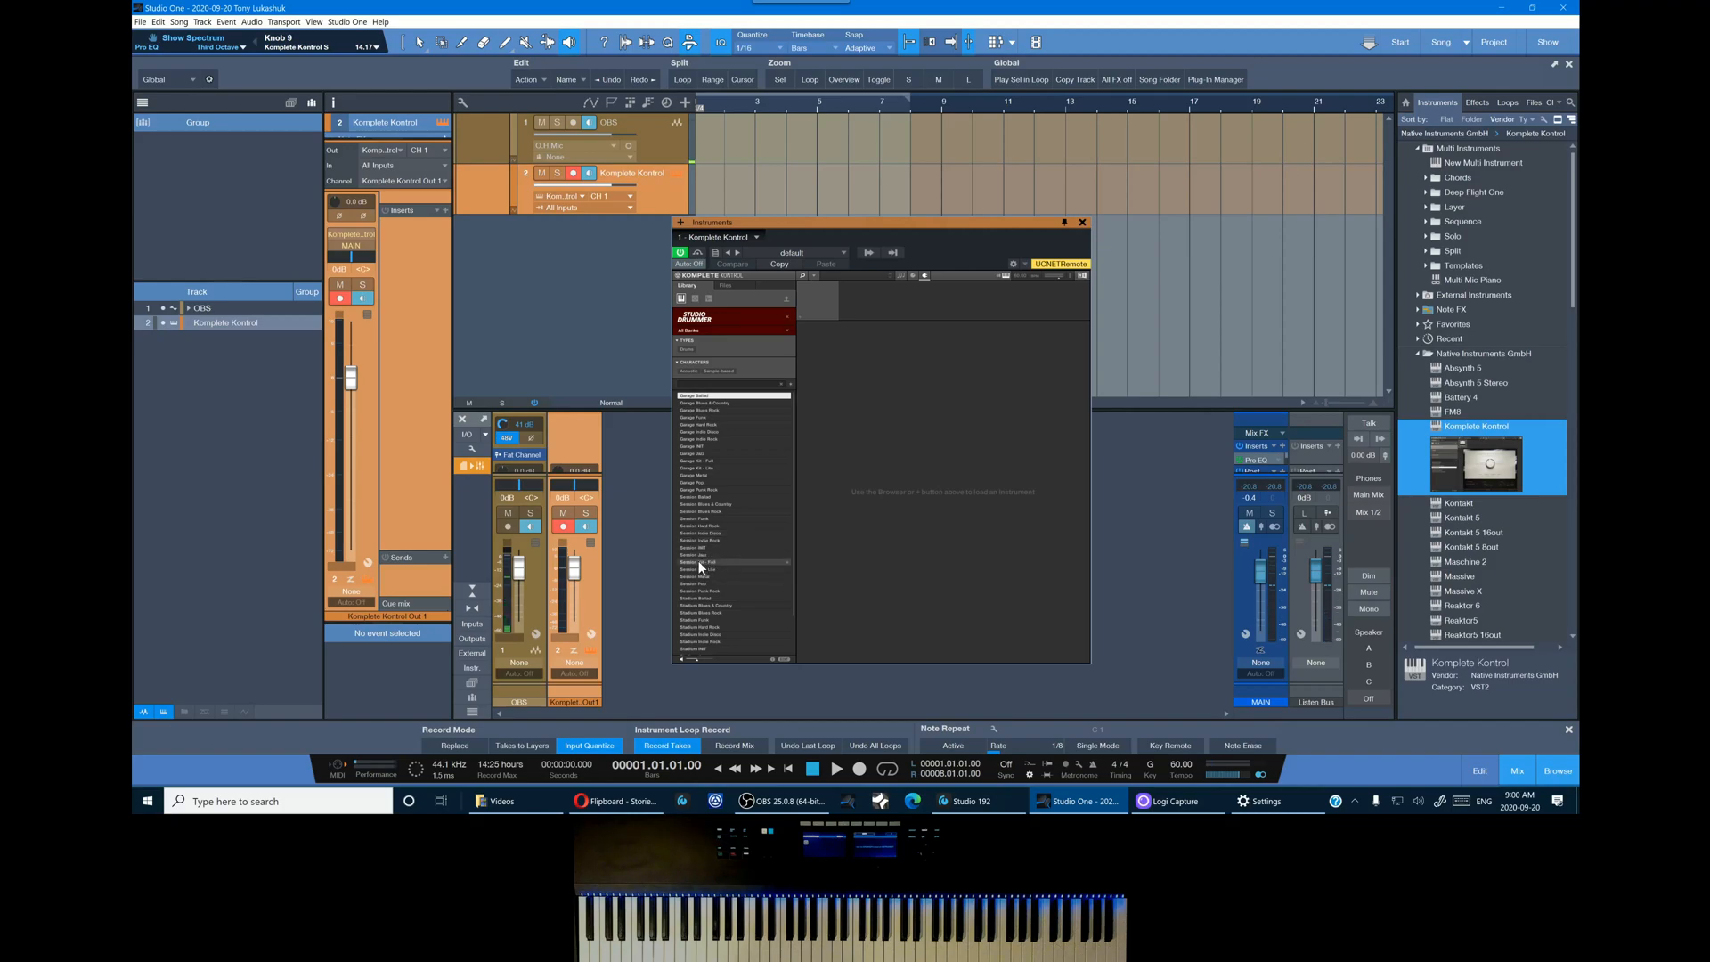
double_click(698, 561)
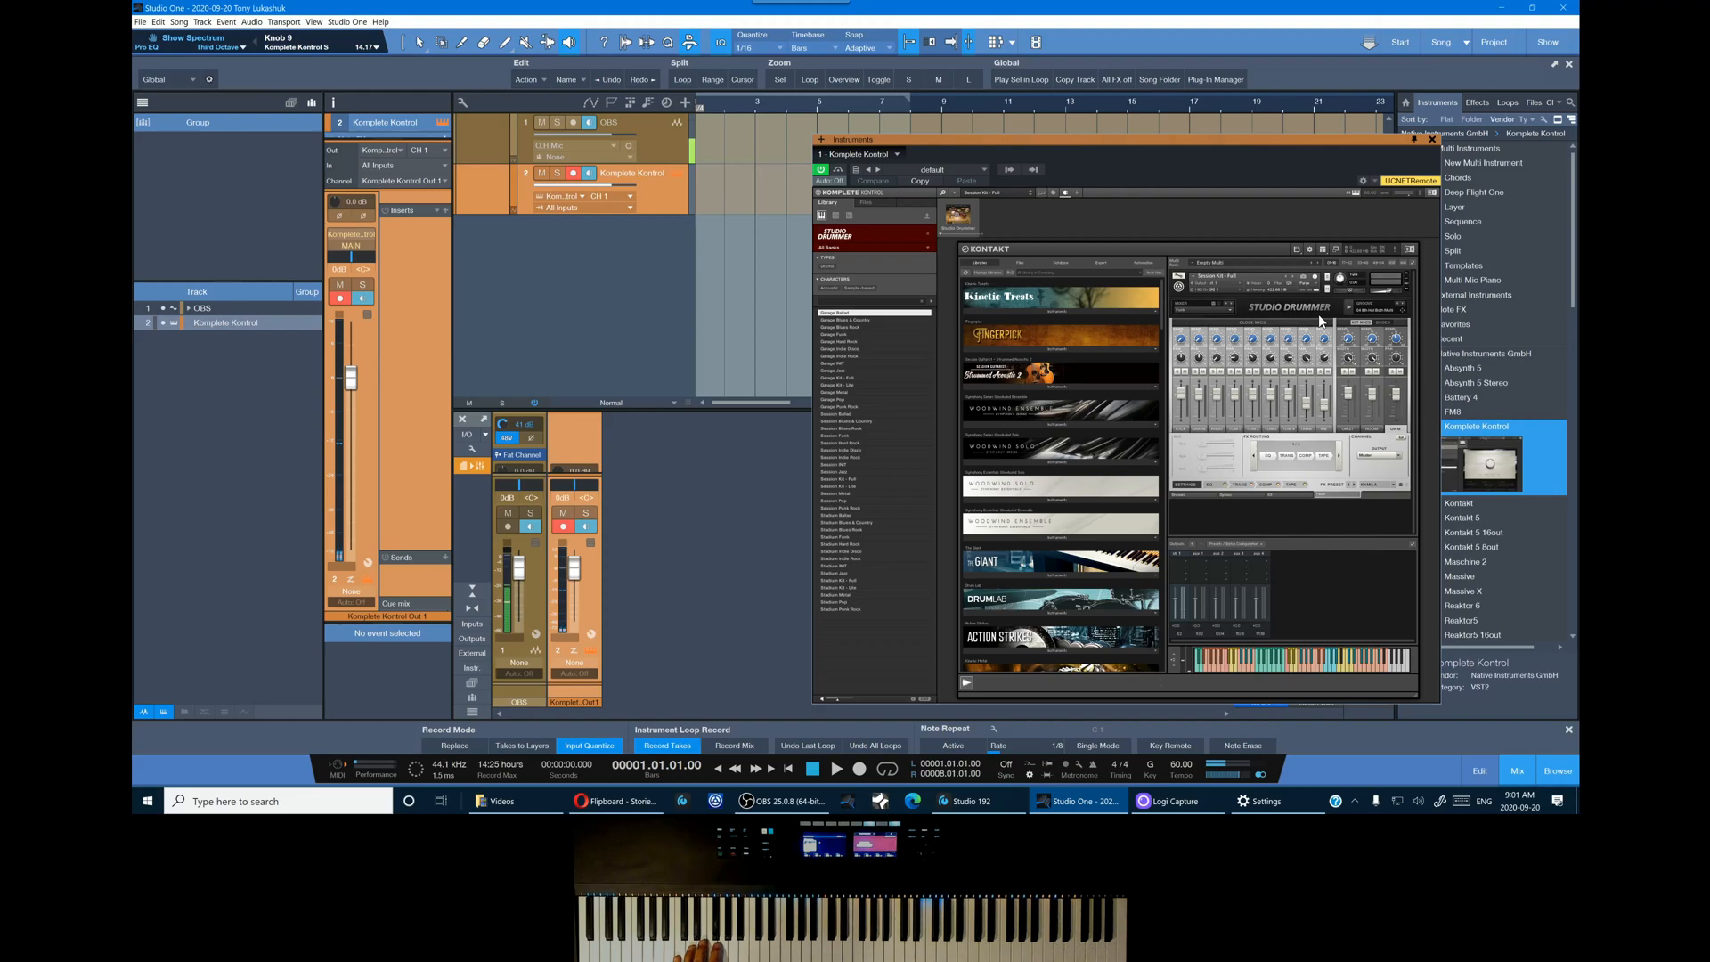
mouse_move(1327, 319)
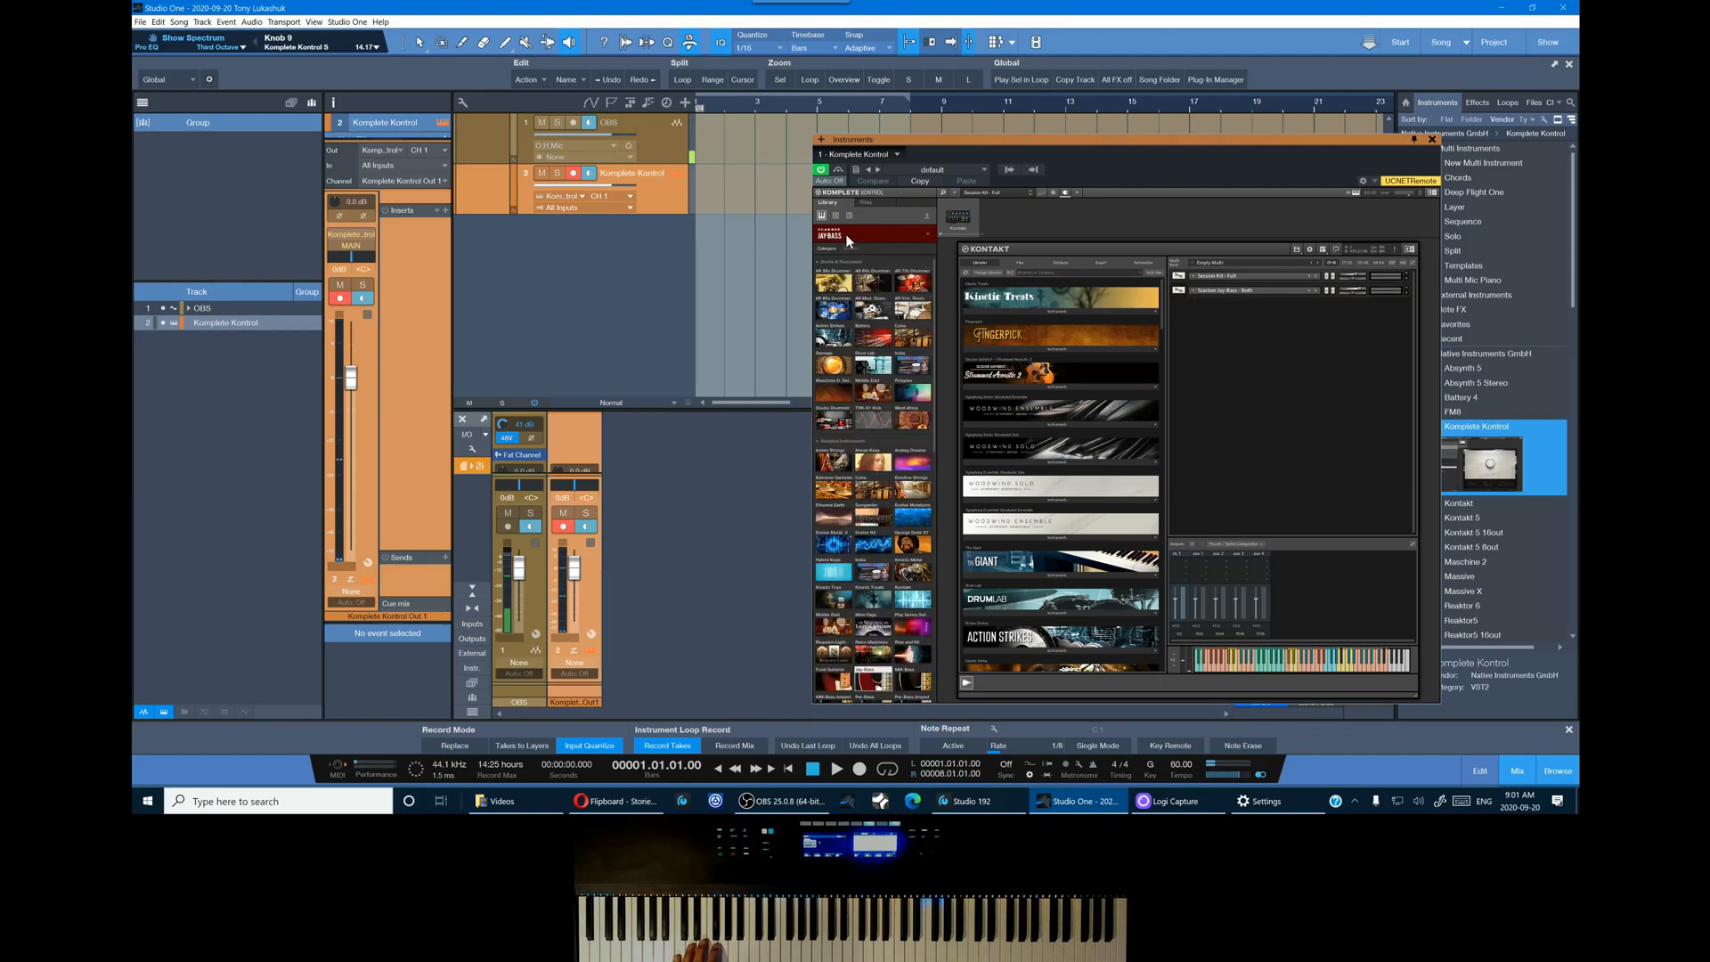
Scroll the Komplete Kontrol browser list while adding instruments to the Kontakt rack
scroll("down", 3)
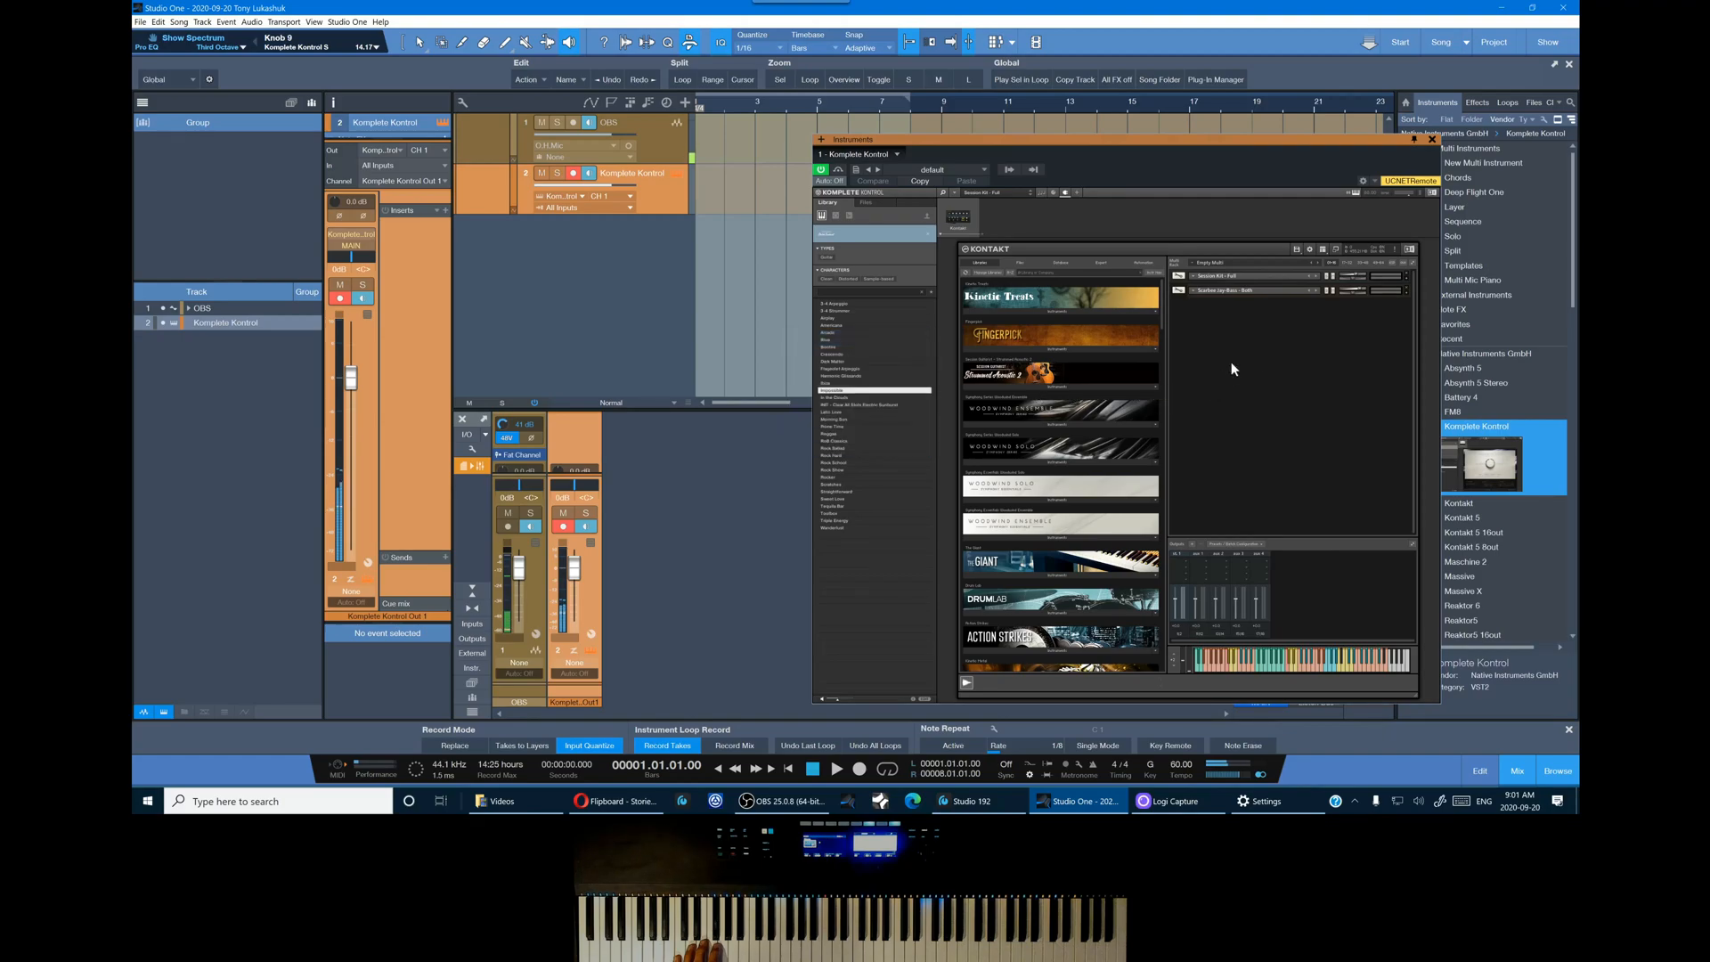
mouse_move(1227, 367)
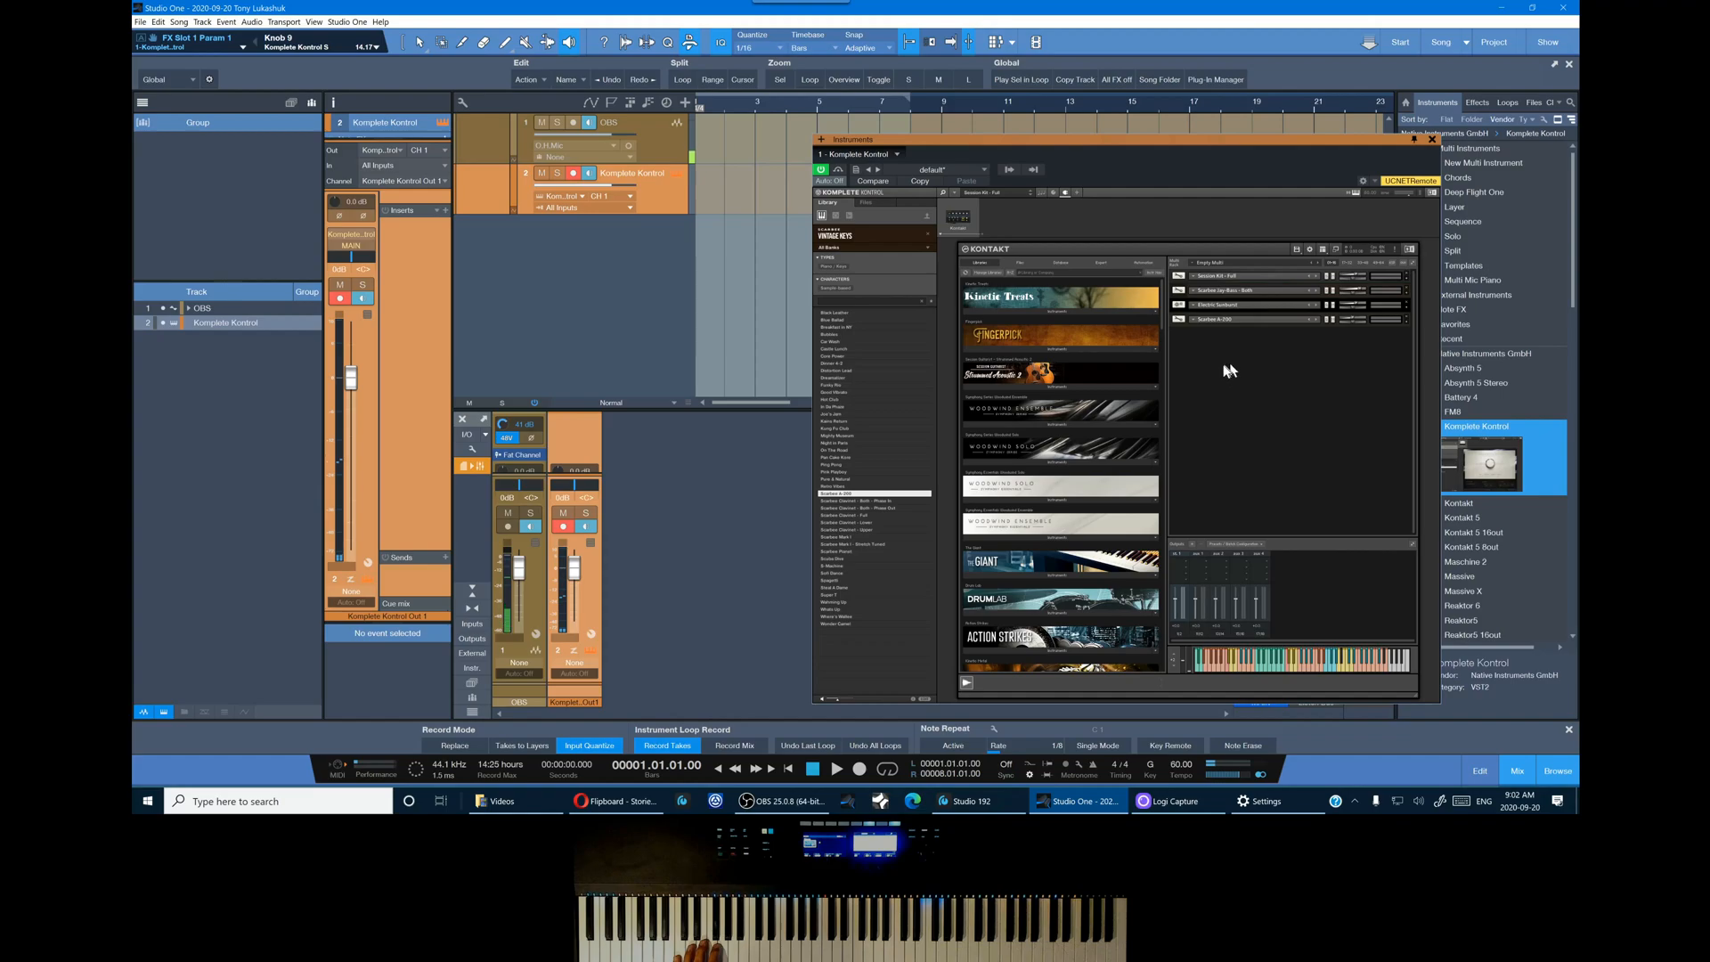
mouse_move(1261, 561)
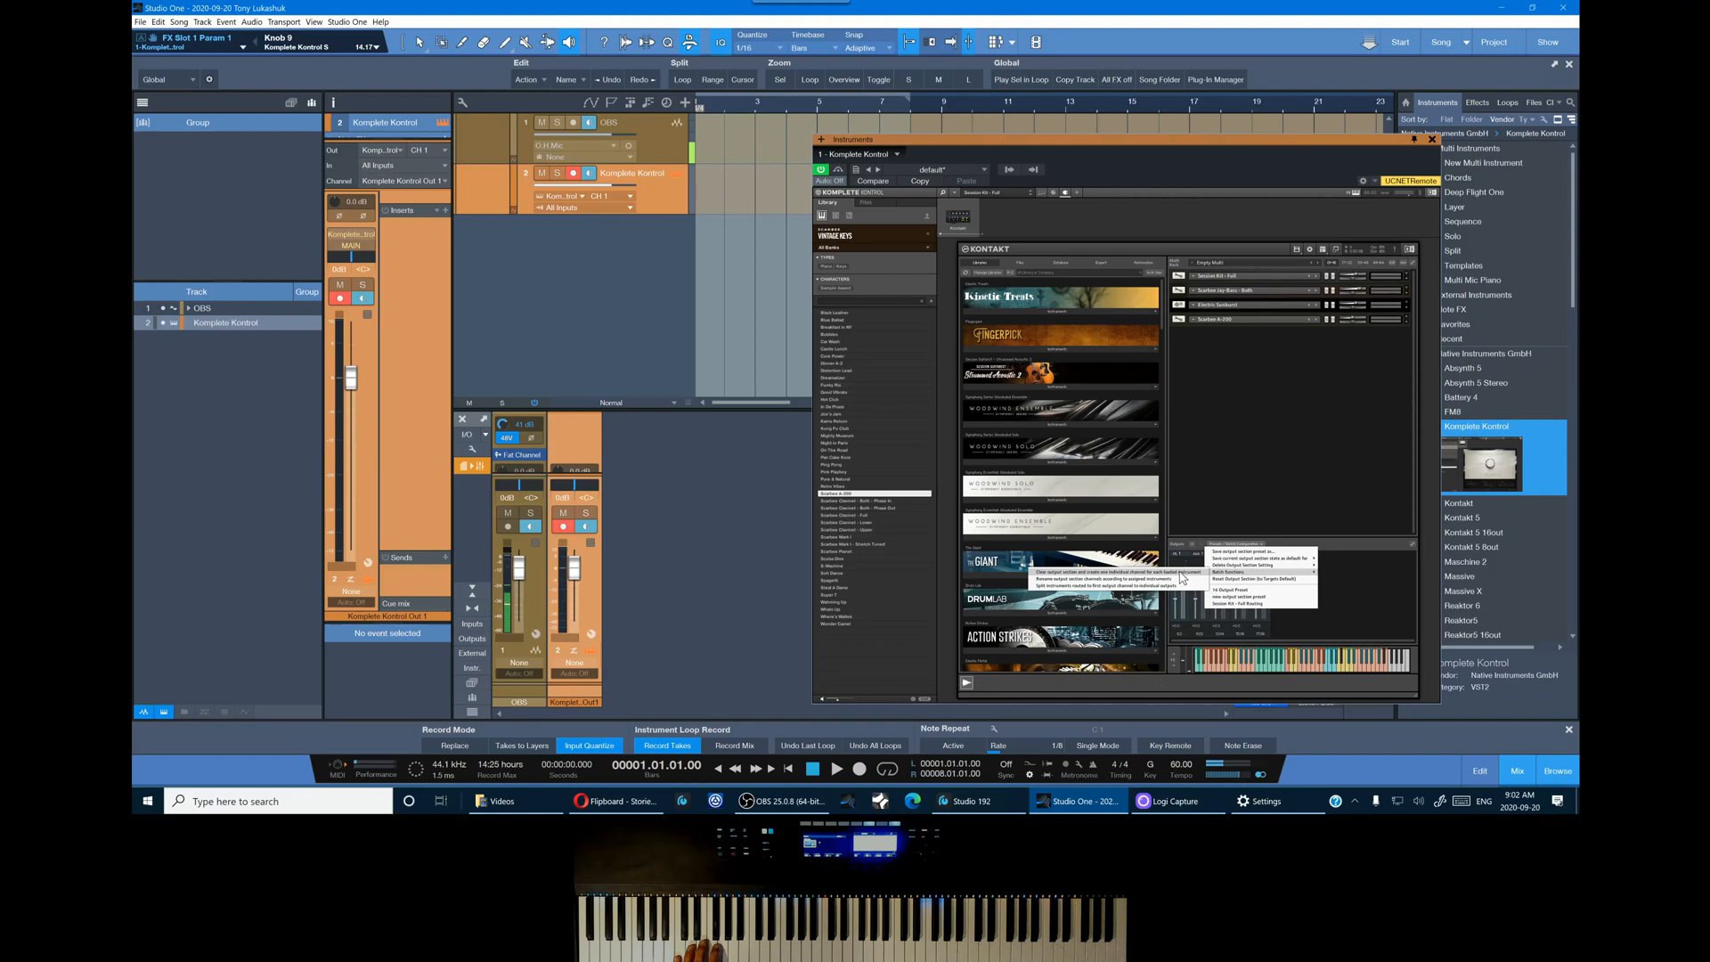
Create one stereo output per loaded instrument, confirming the merge of group outputs
left_click(1242, 550)
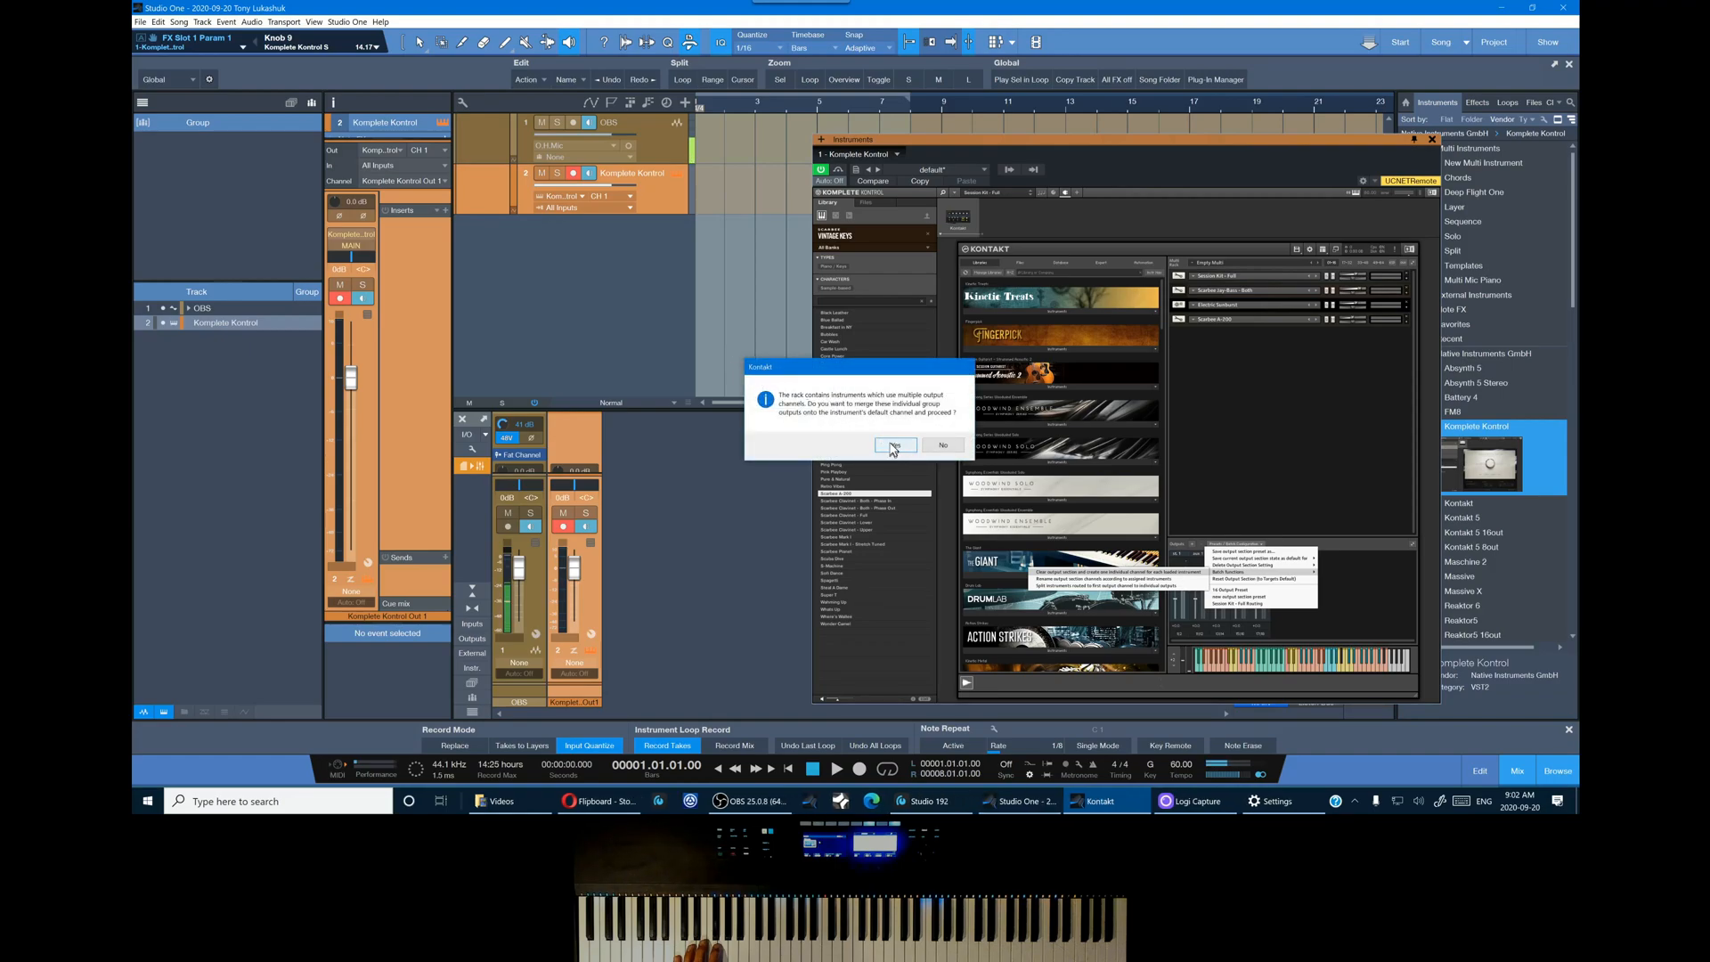
left_click(895, 445)
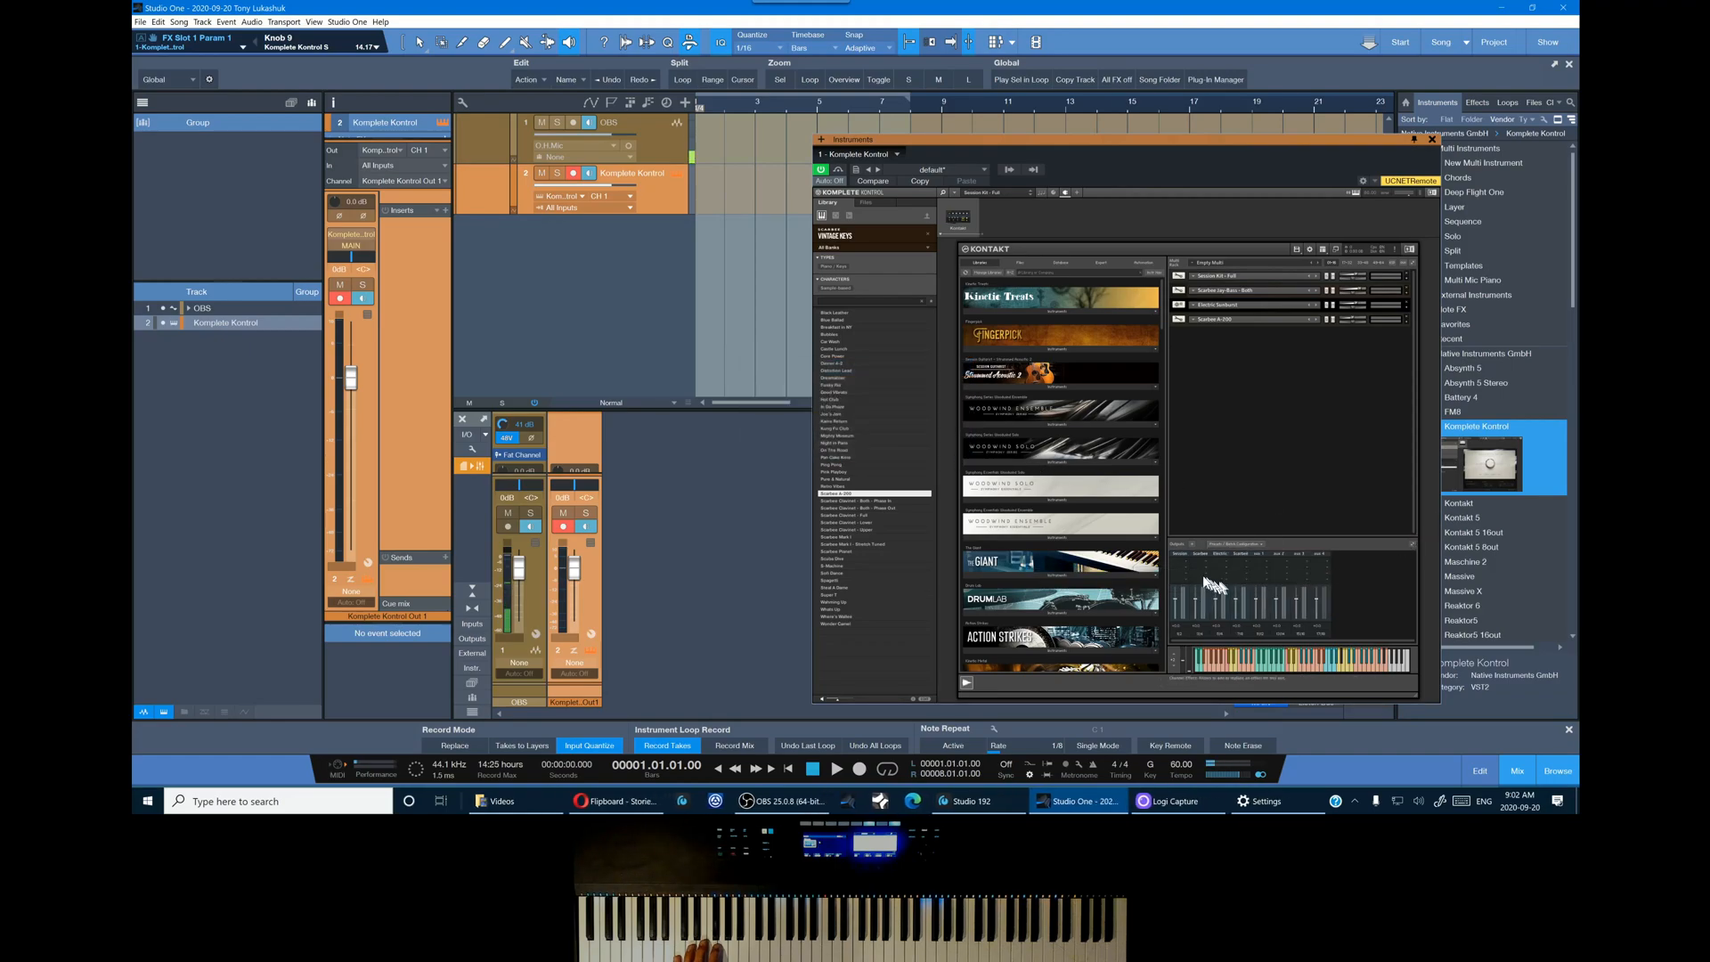
mouse_move(1183, 570)
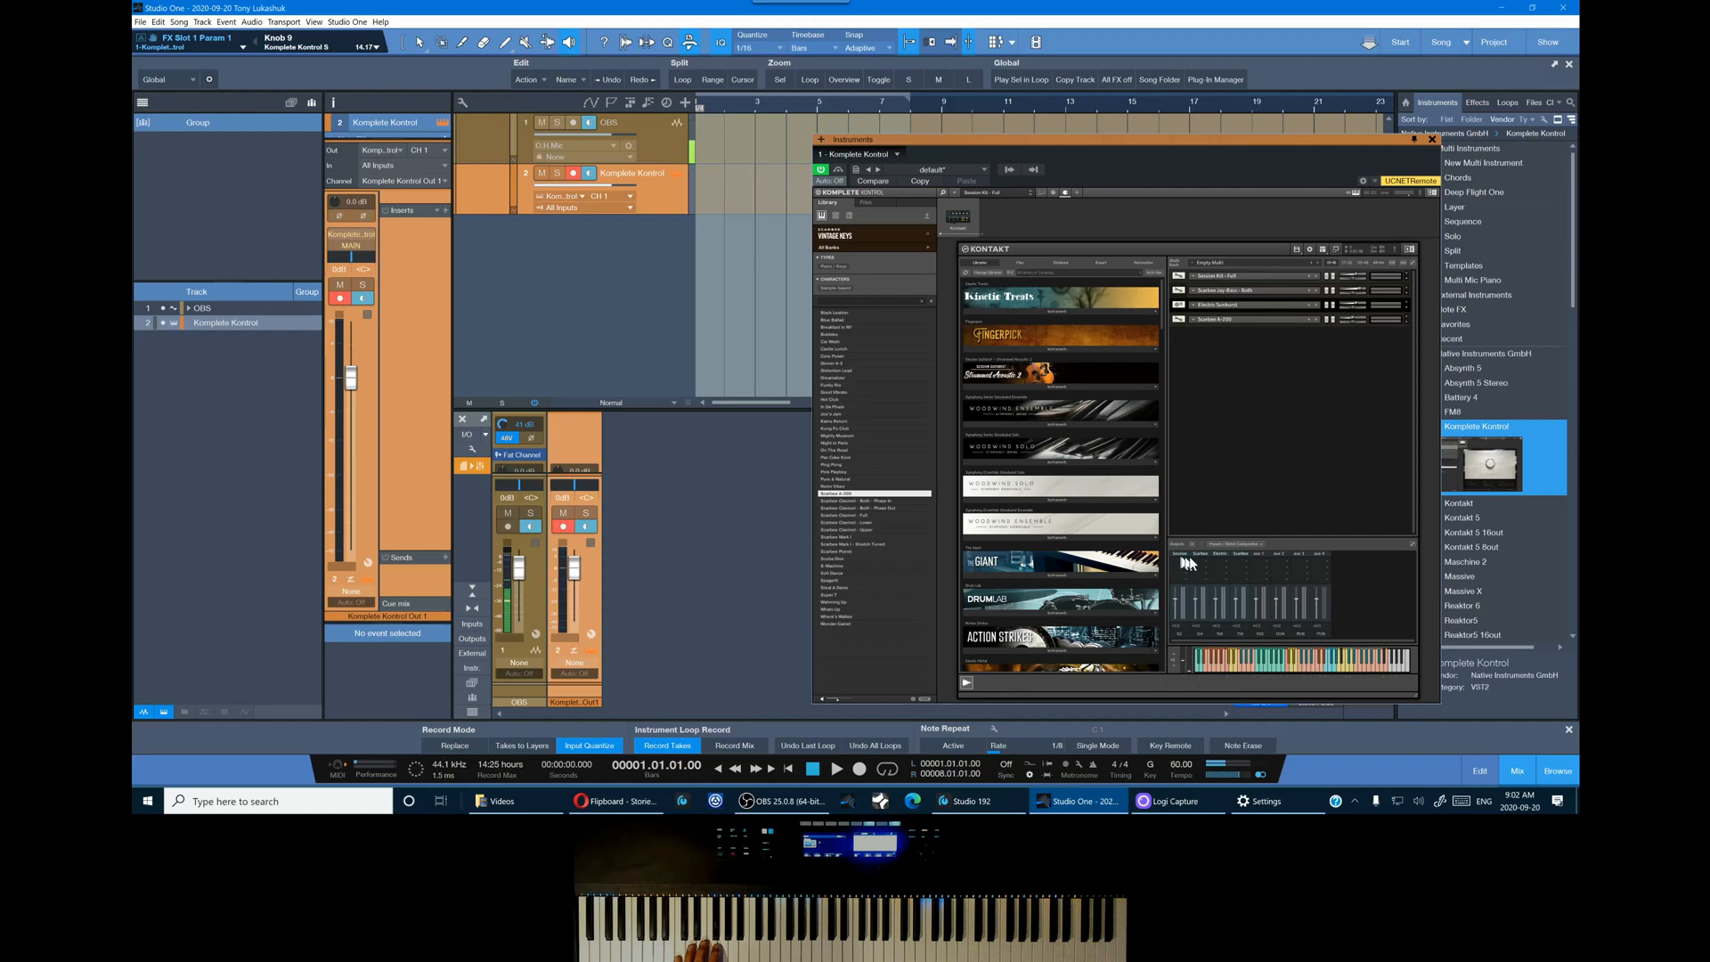
mouse_move(1188, 563)
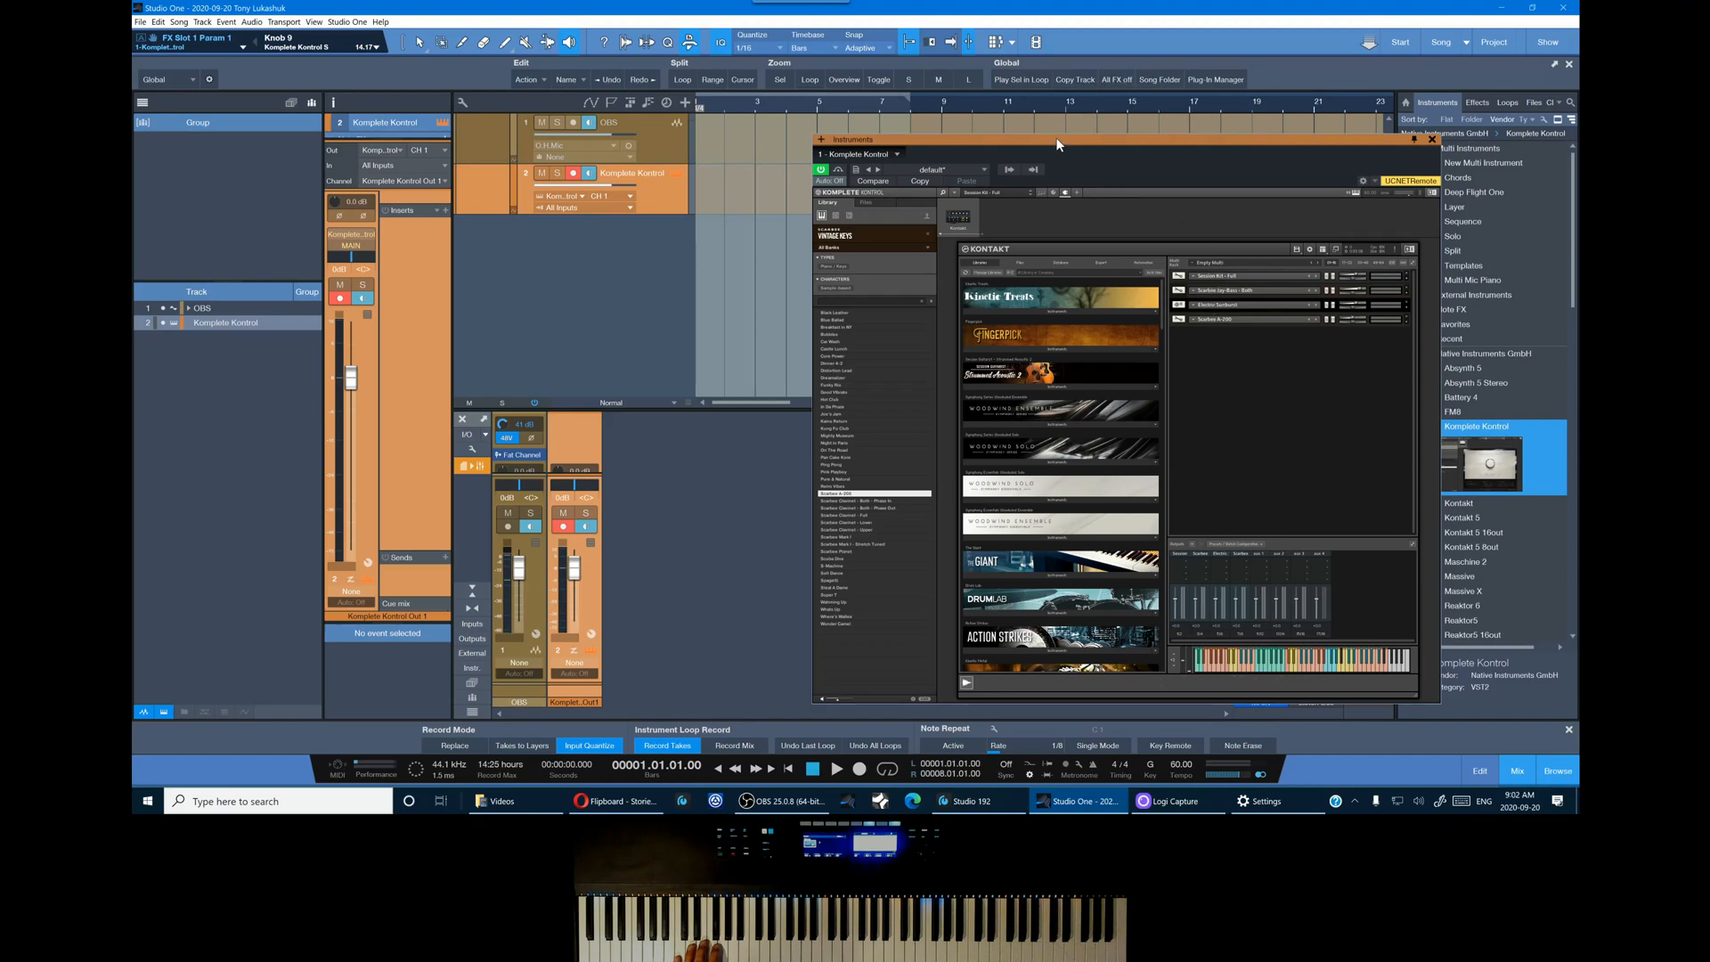
Expand Komplete Kontrol in the mixer's Instruments panel to expose its extra output channels
left_click_drag(1057, 137, 1164, 105)
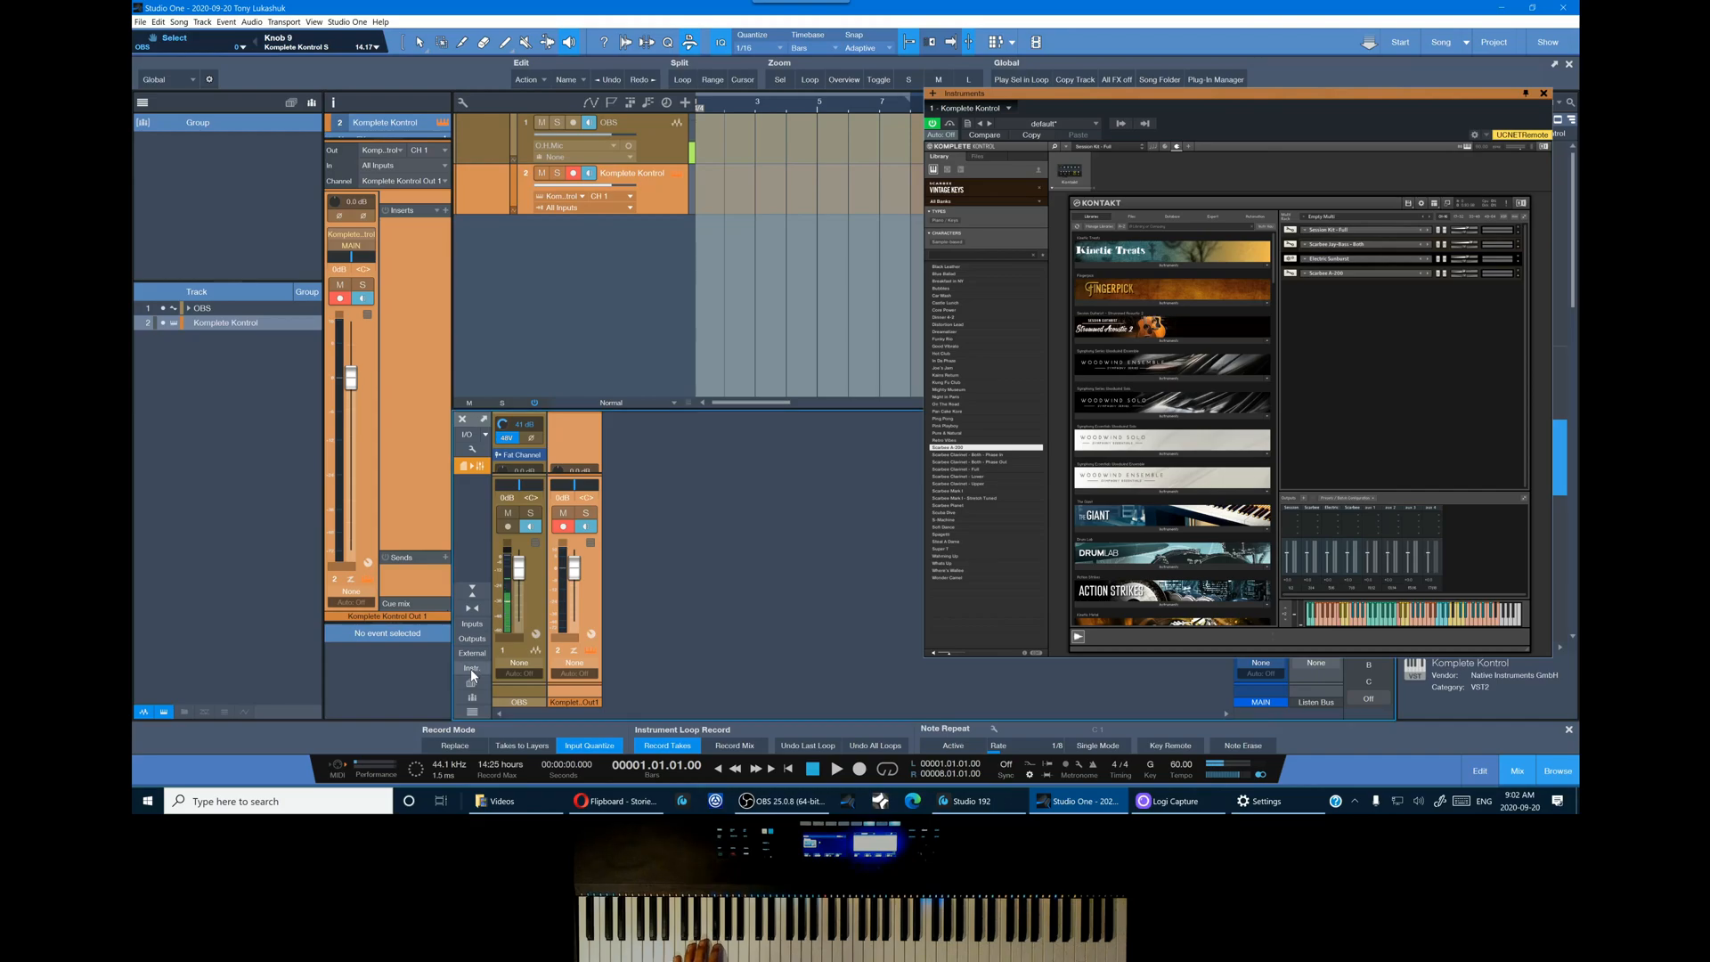
left_click(472, 666)
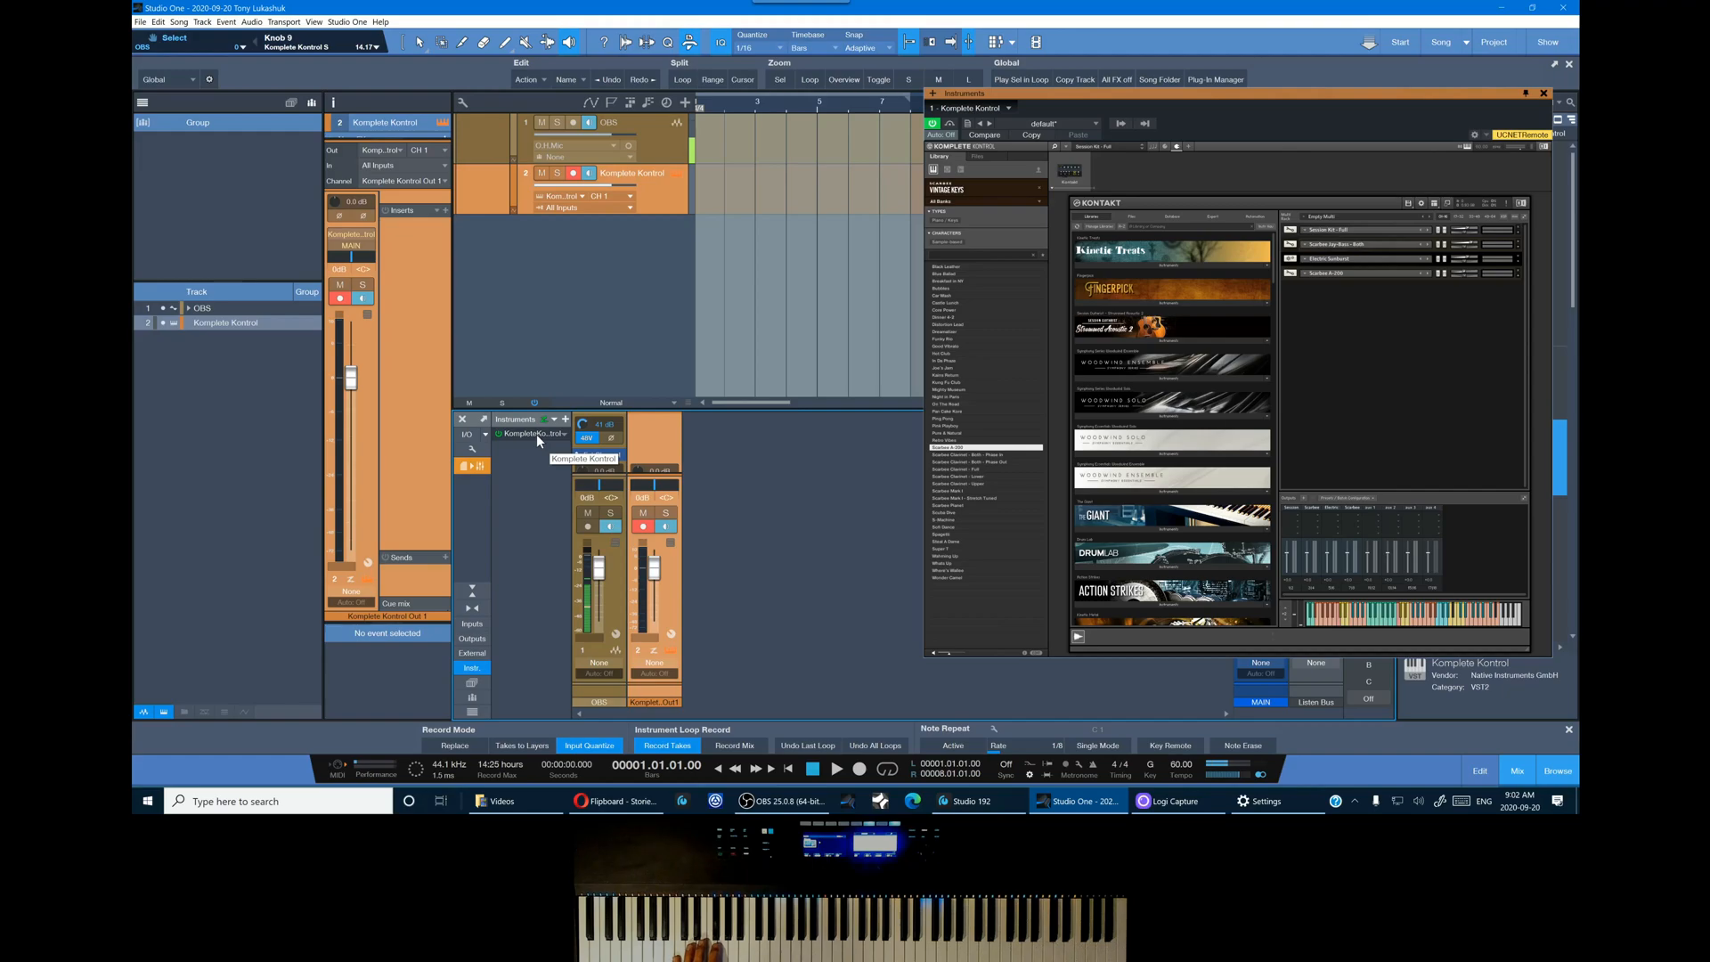
left_click(538, 433)
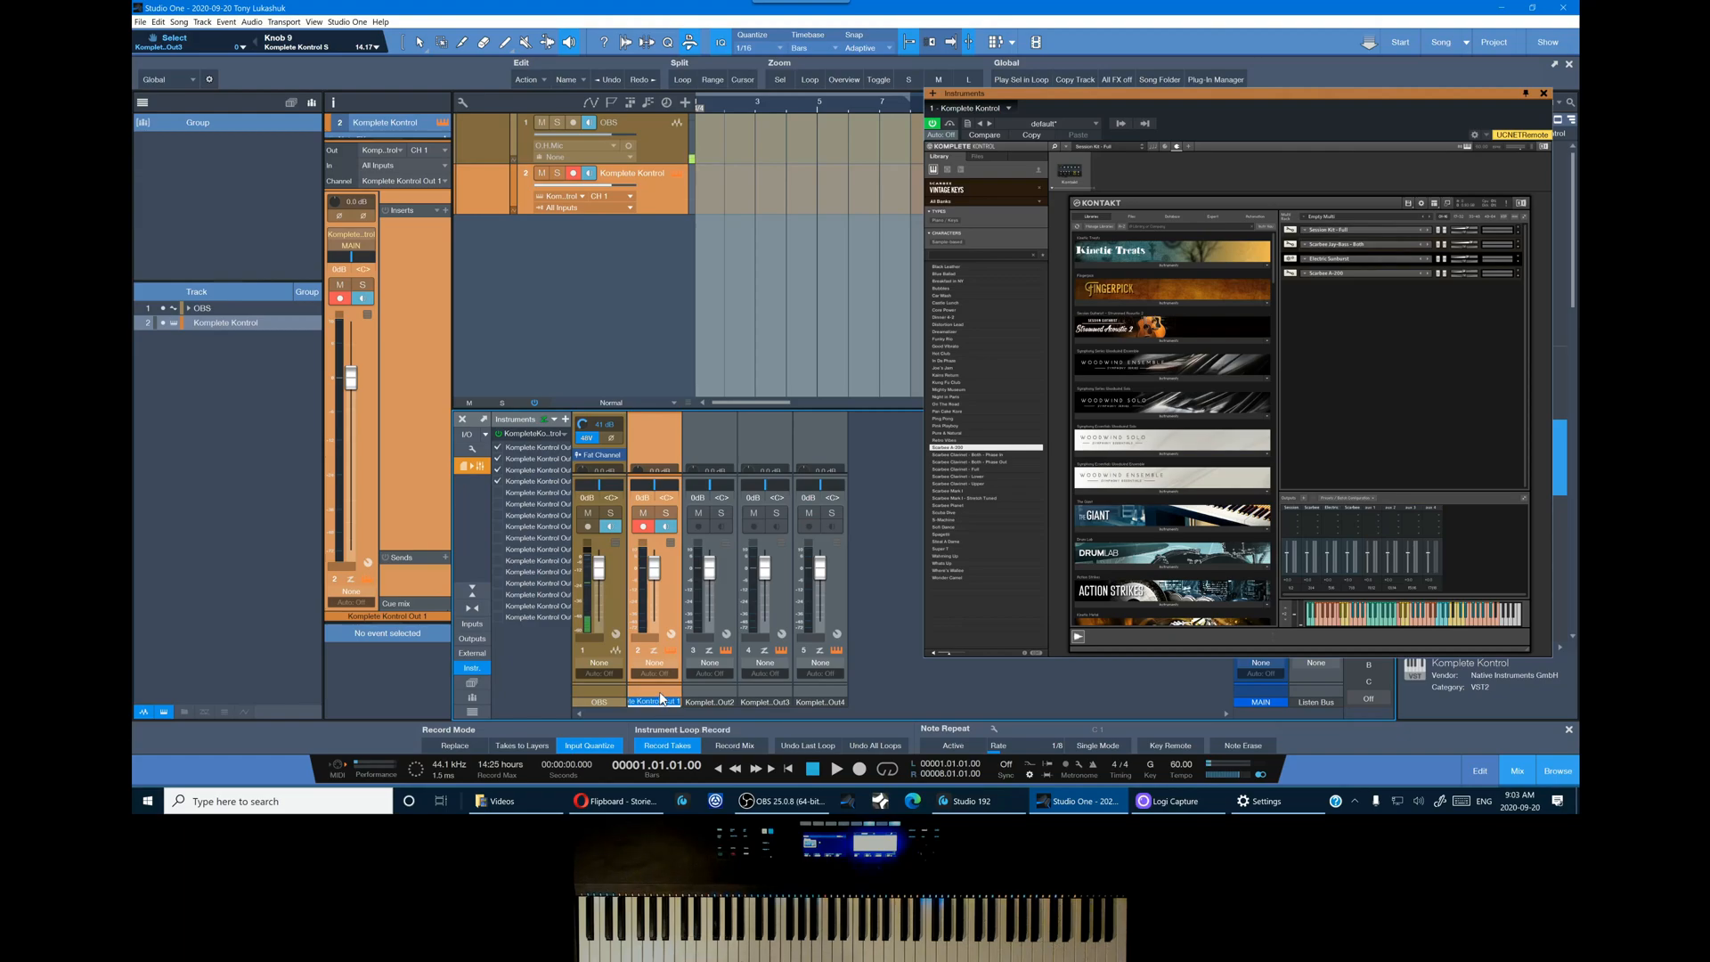
Rename the Komplete Kontrol mixer channels Drums, Bass, Guitar and Keys
type("Drums")
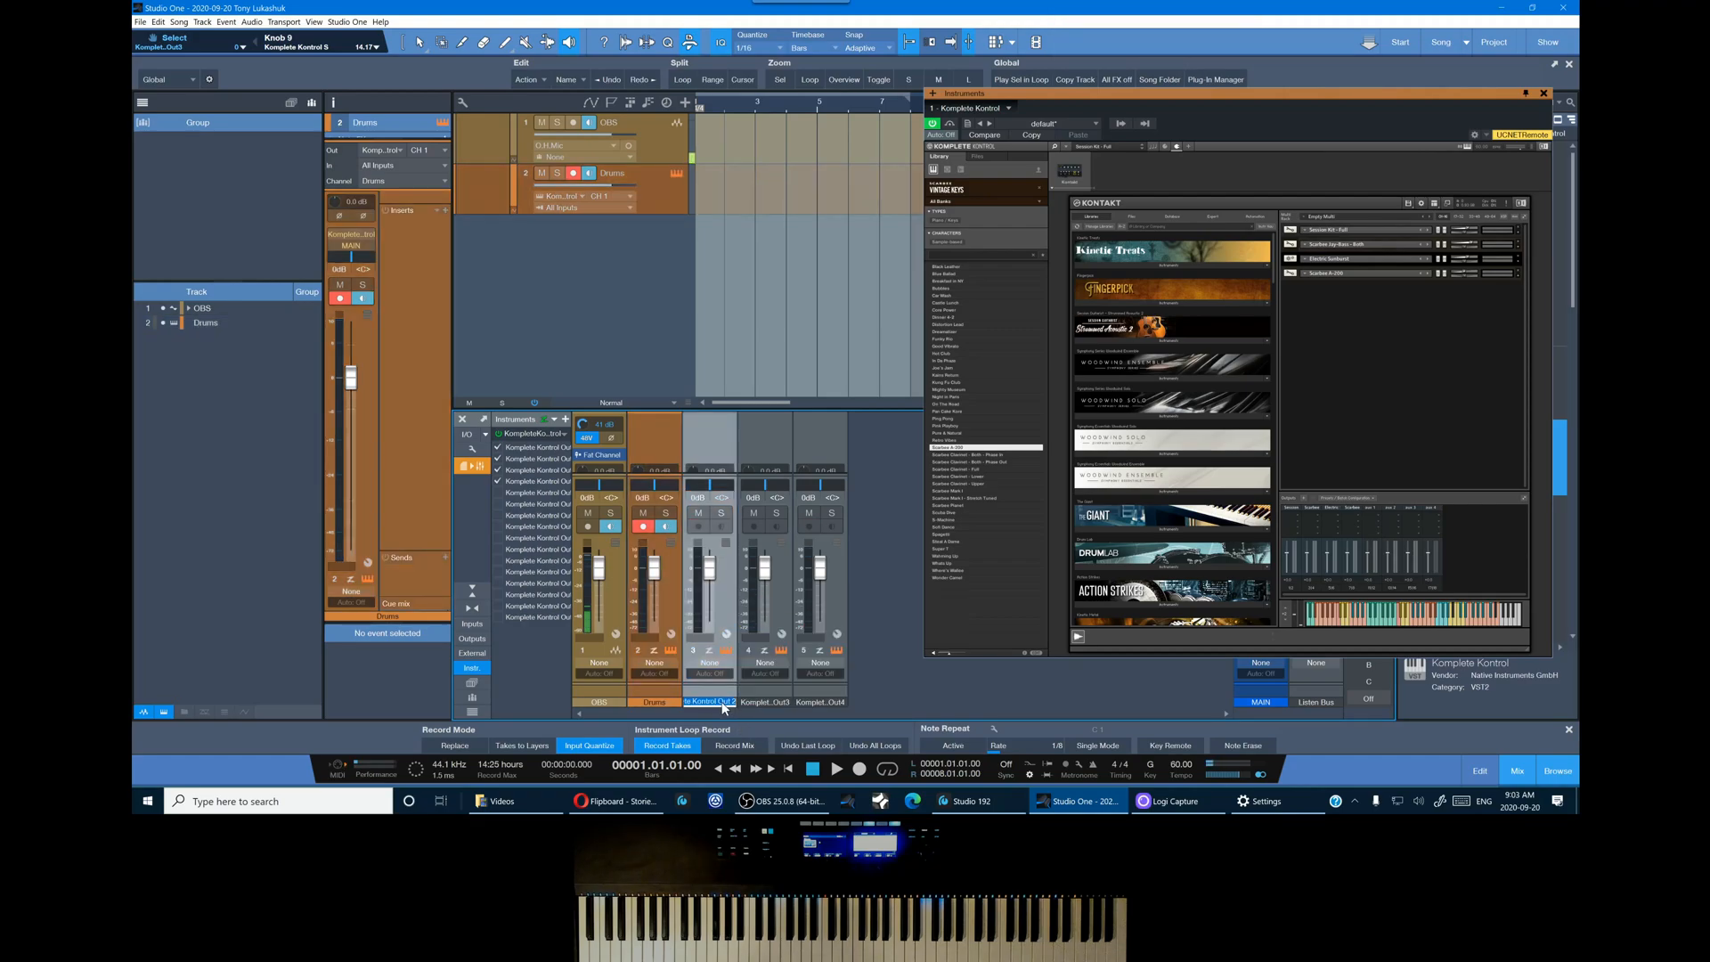
type("Bass")
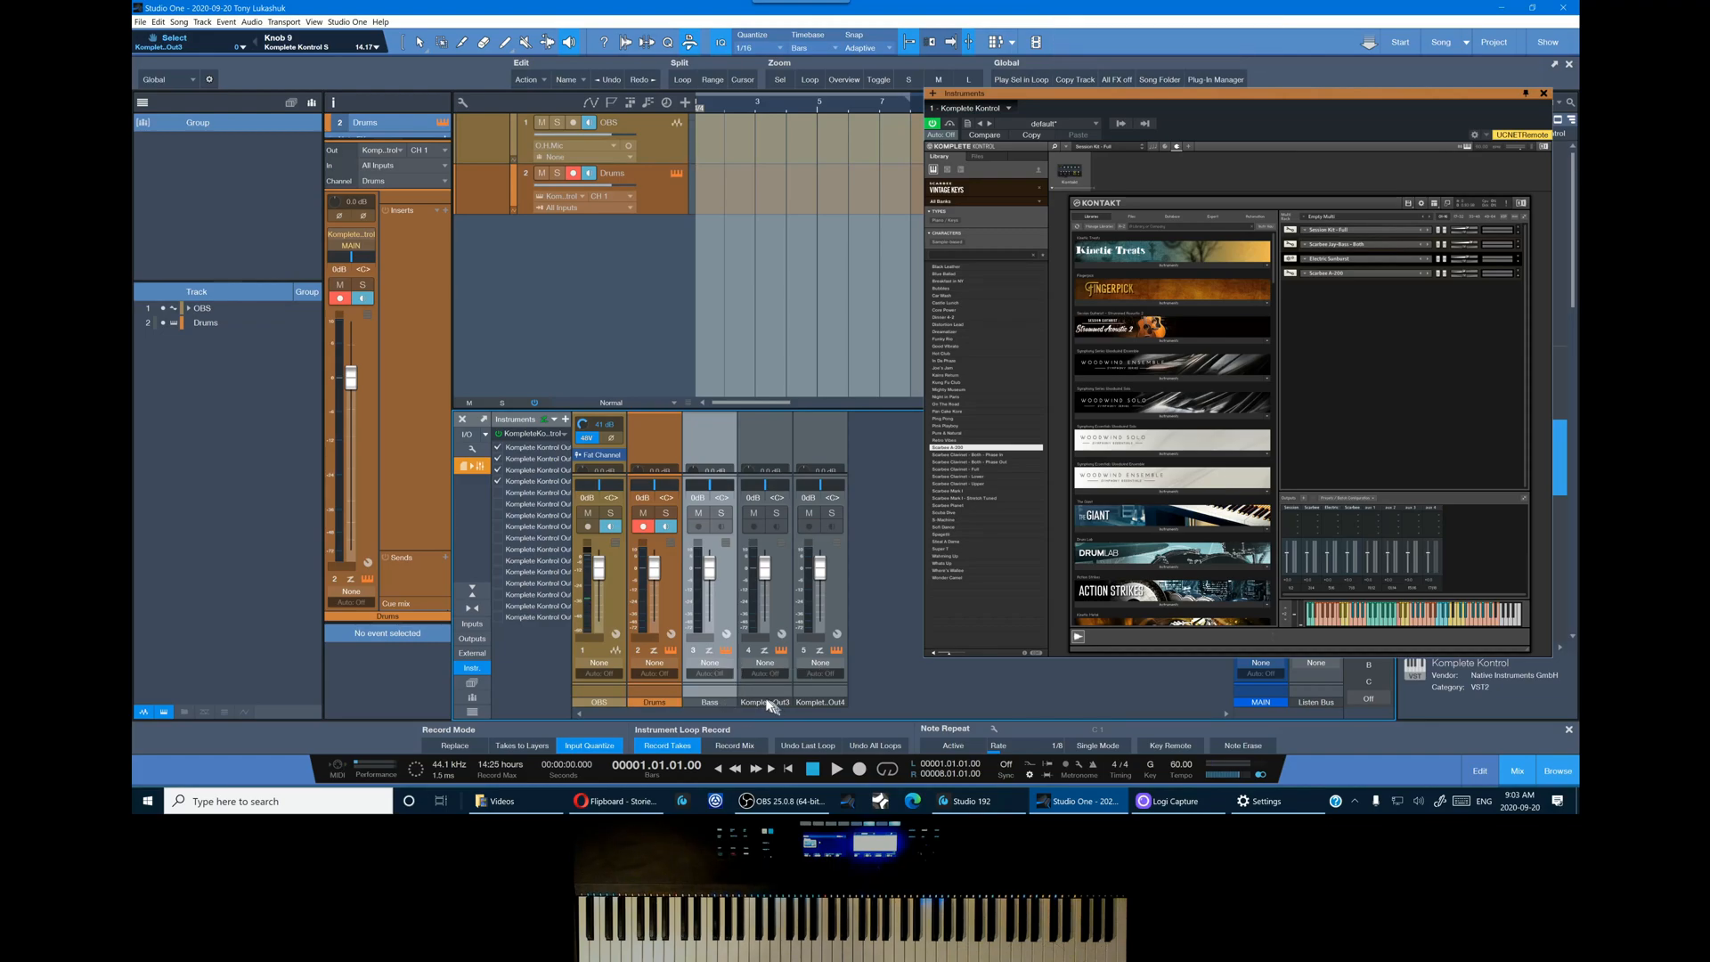
left_click(764, 702)
type("Guitar")
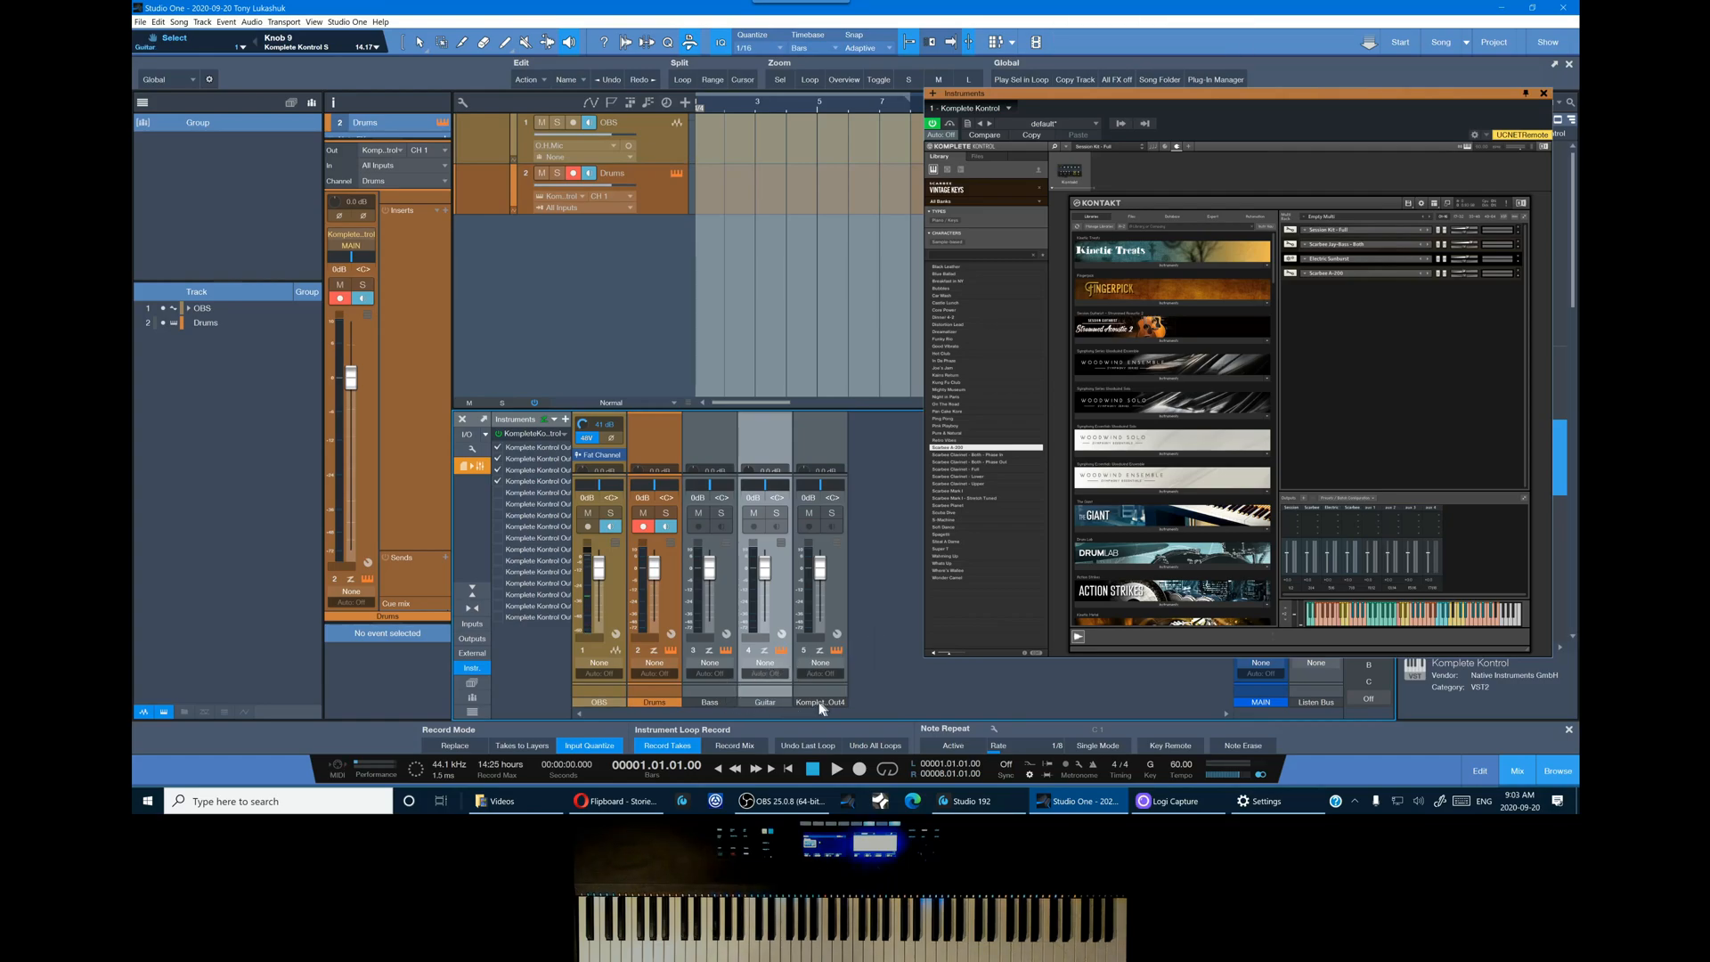
double_click(820, 701)
type("Keys")
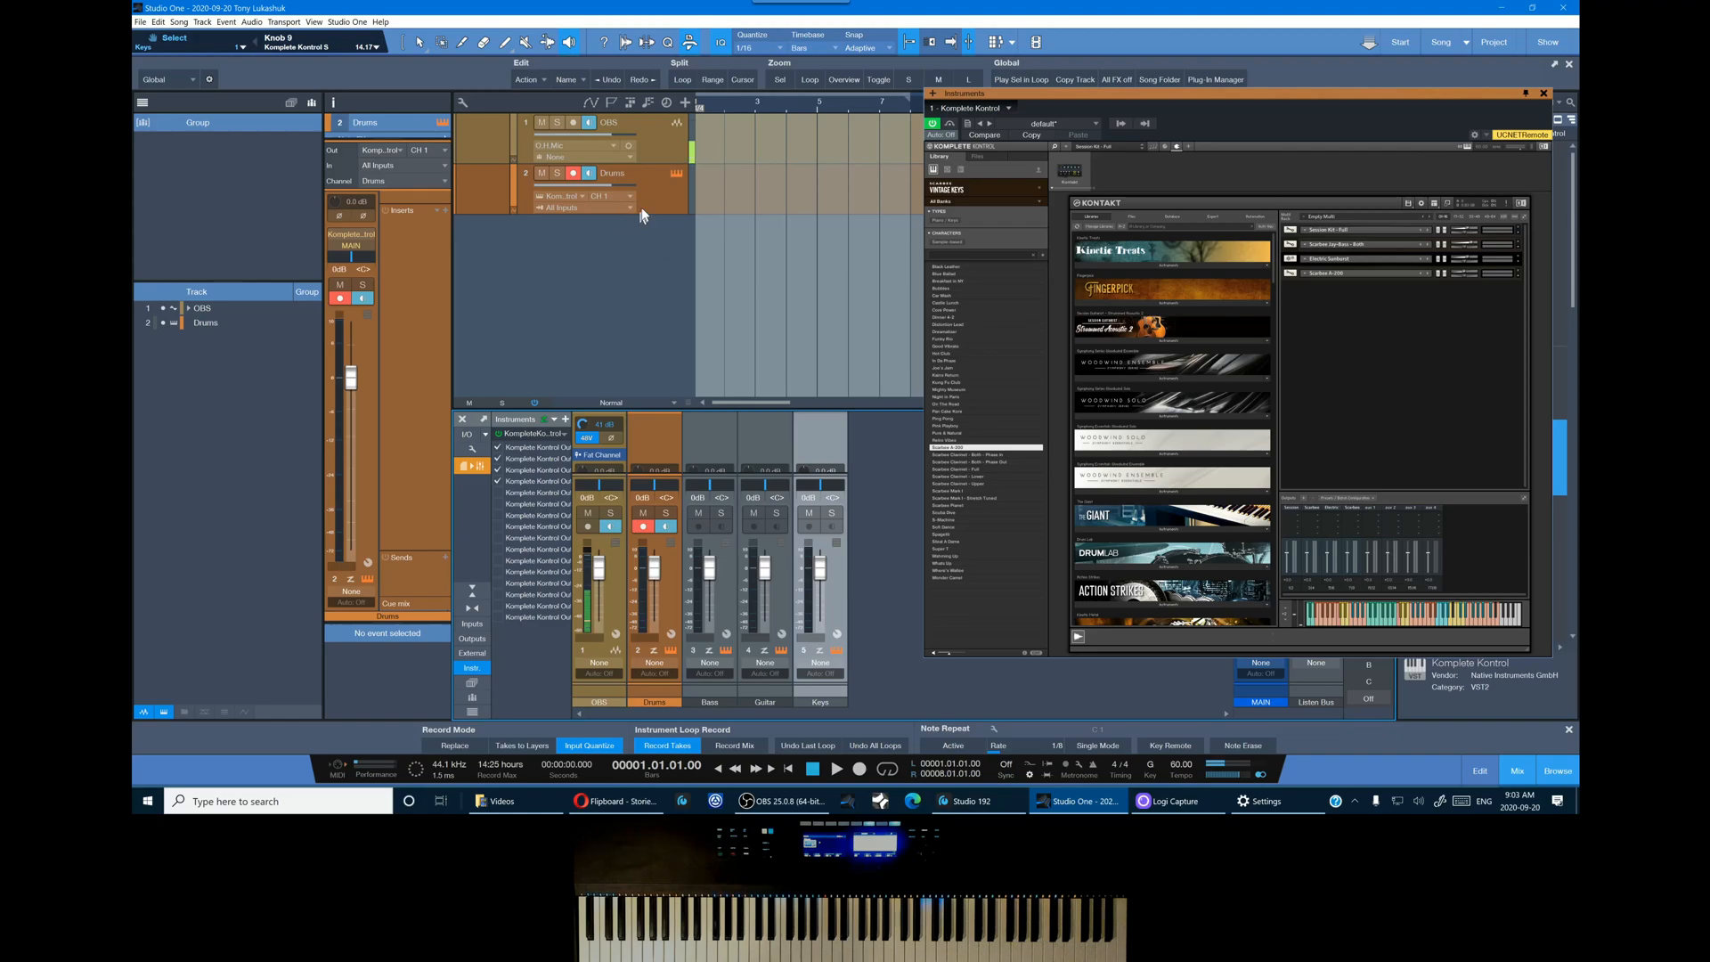
mouse_move(668, 204)
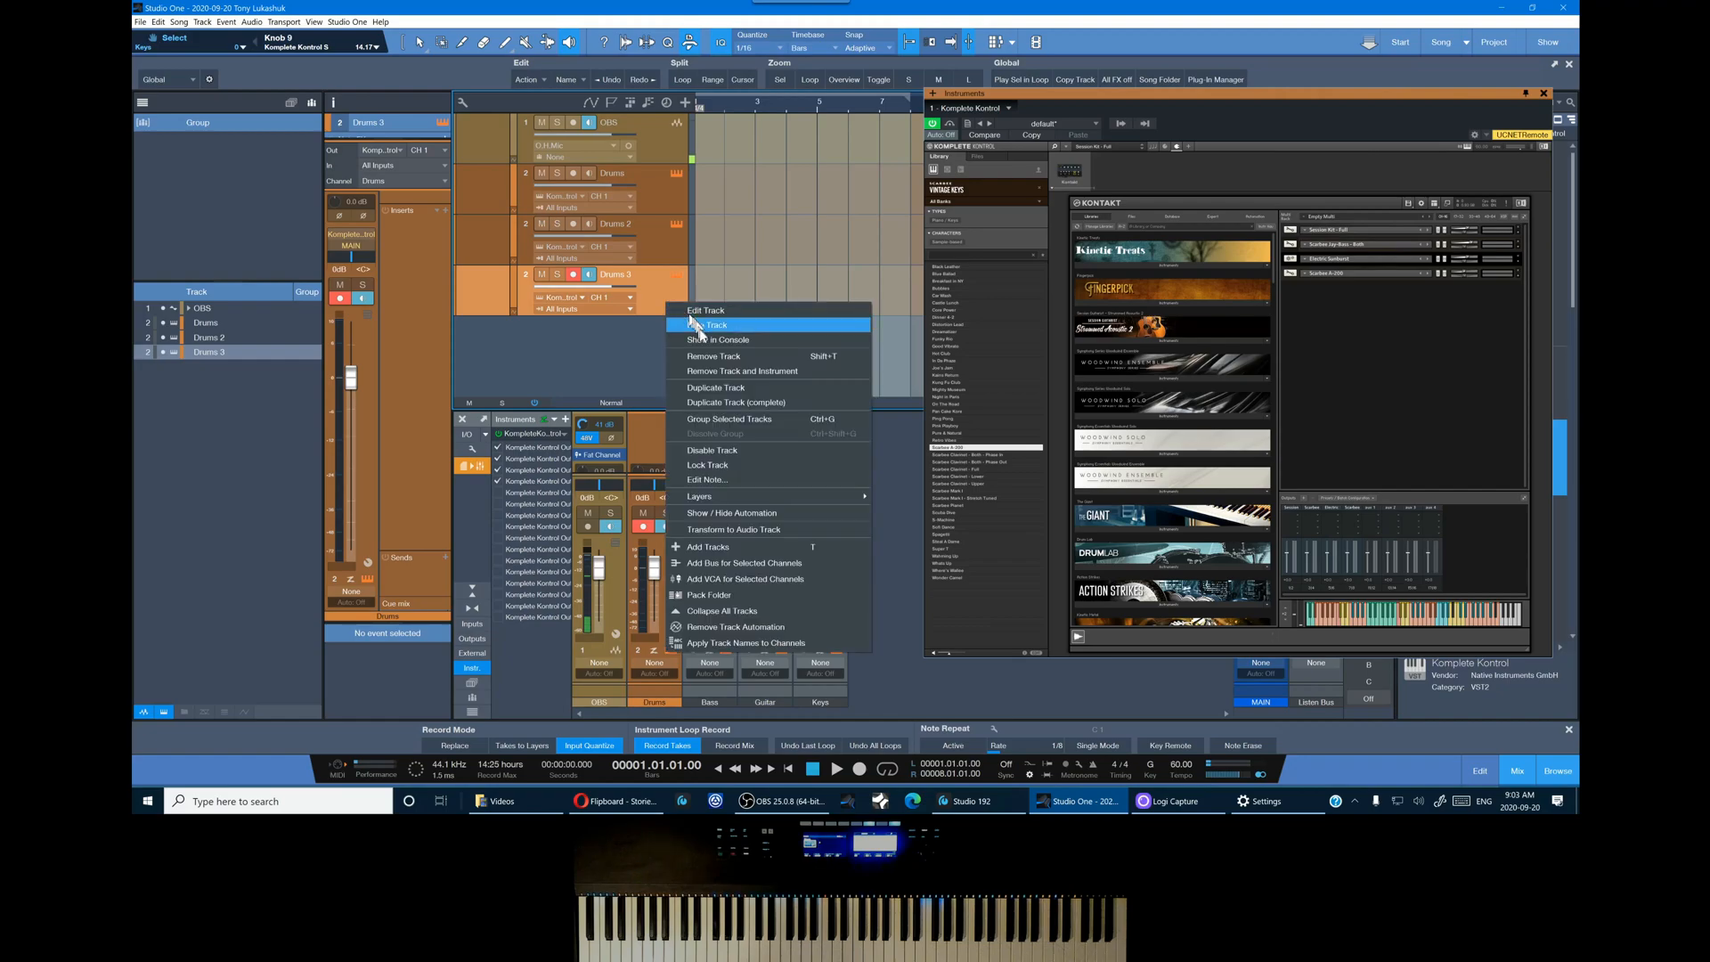
Duplicate the Drums track and rename the copies Bass and Guitar
left_click(716, 389)
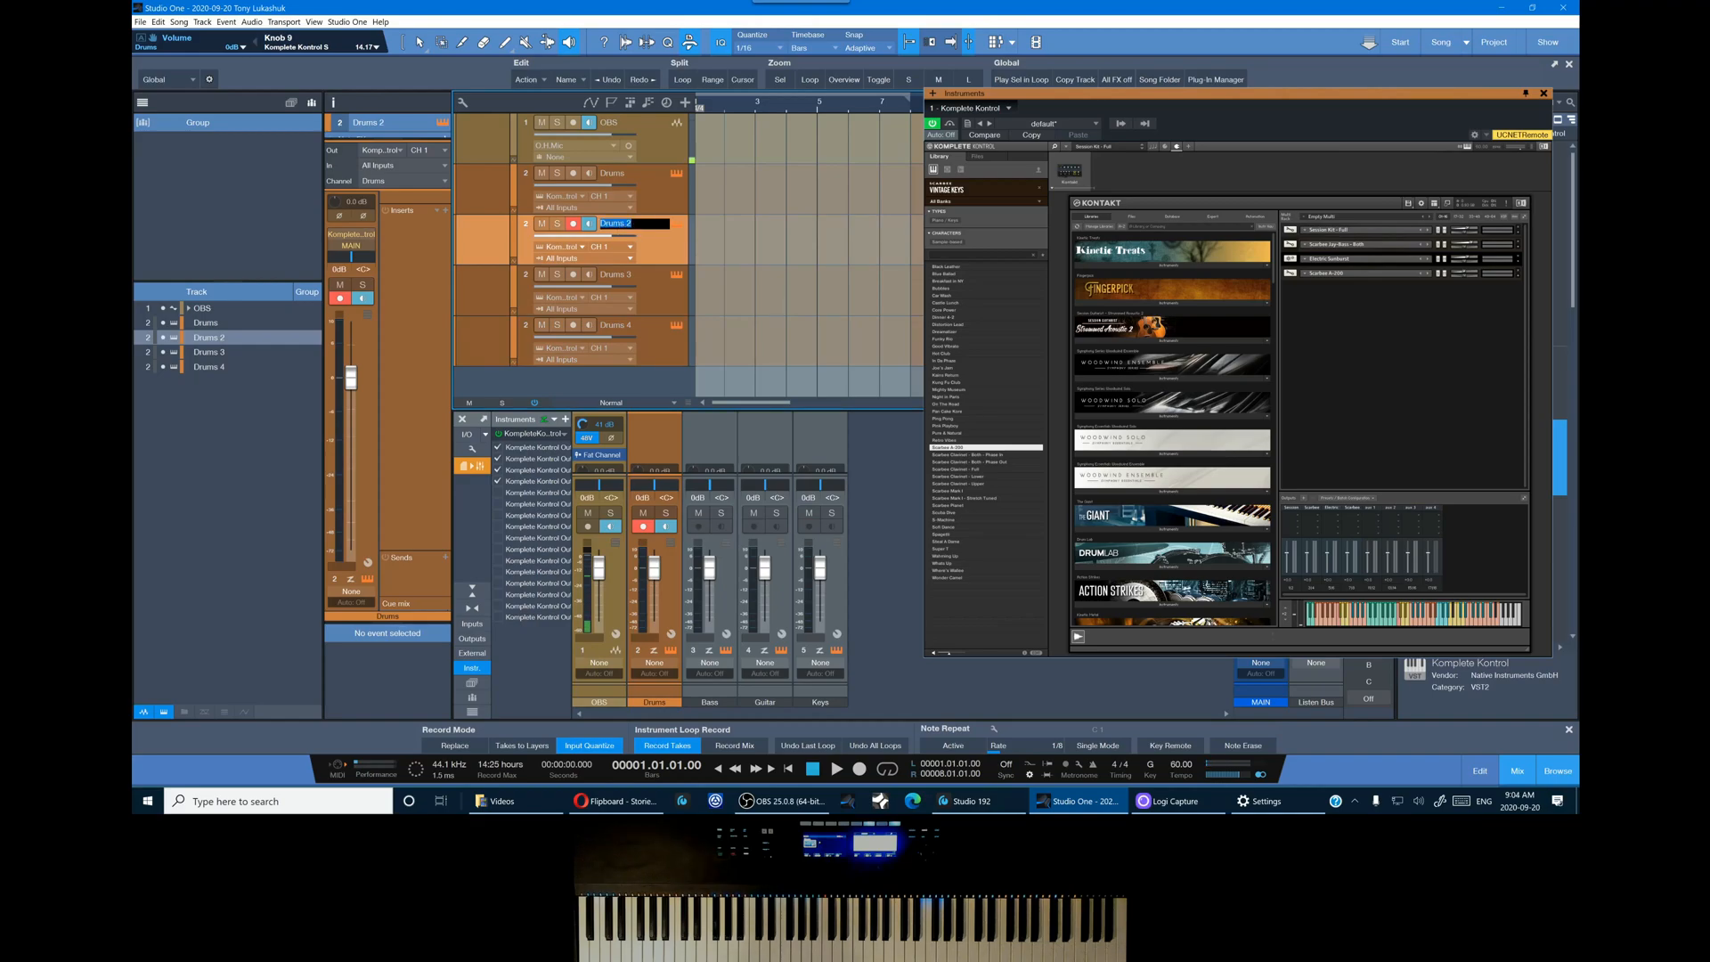
type("Bass")
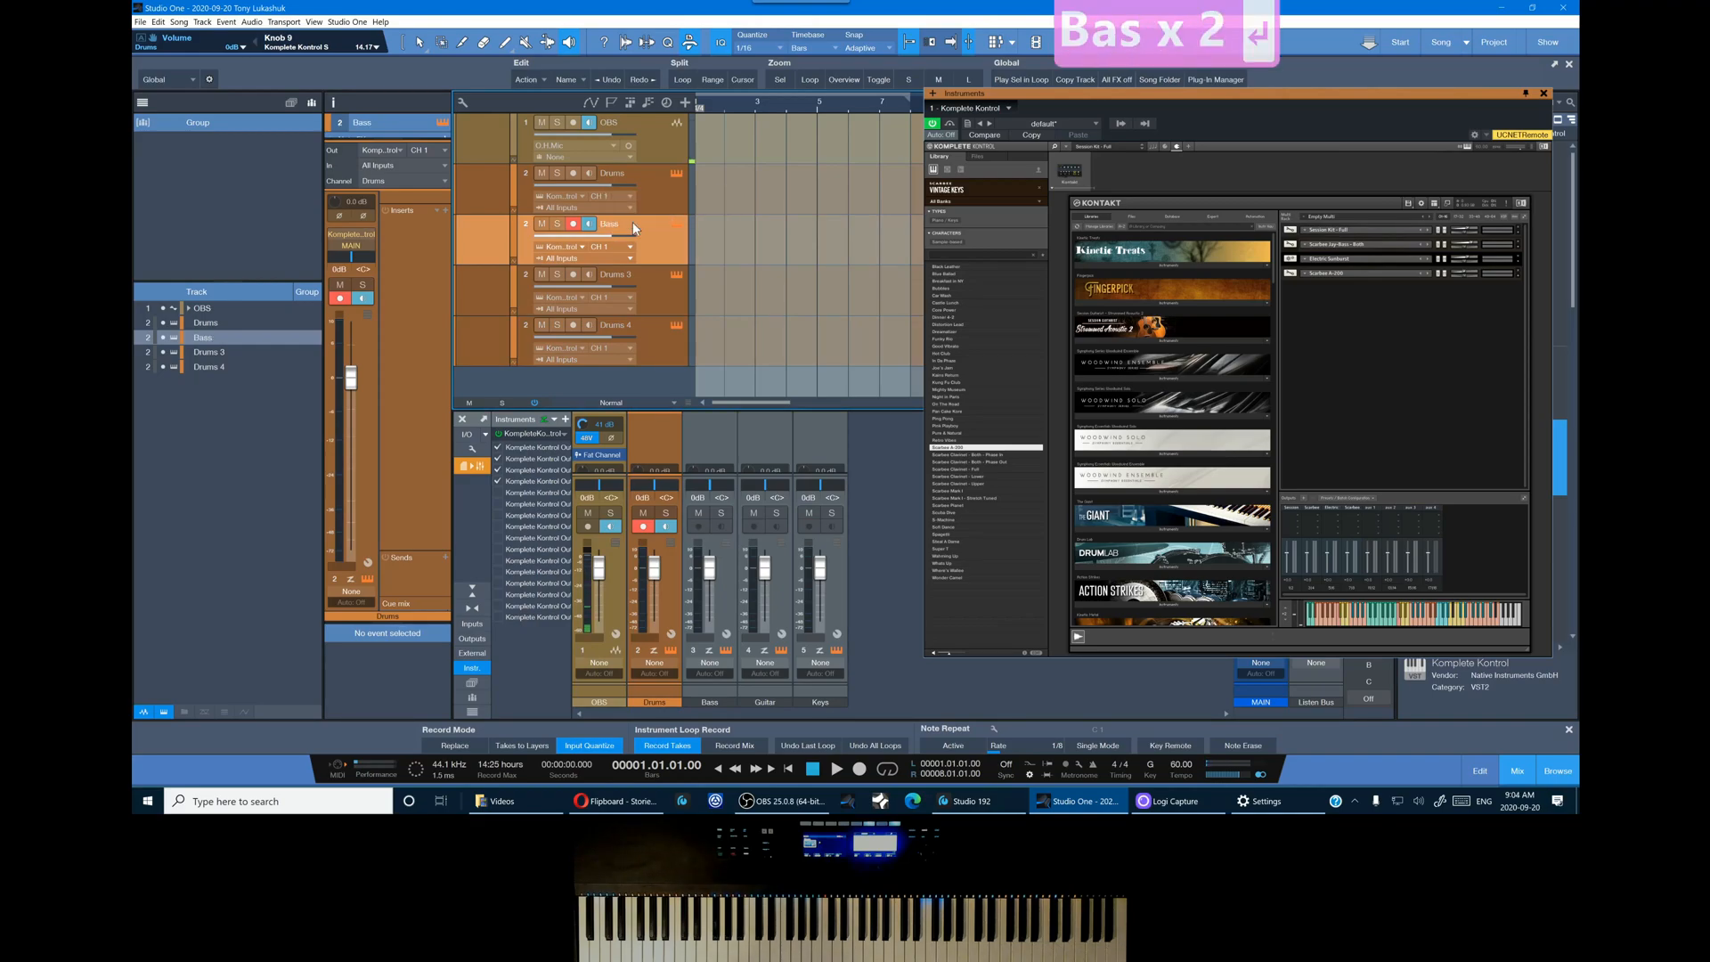
double_click(620, 274)
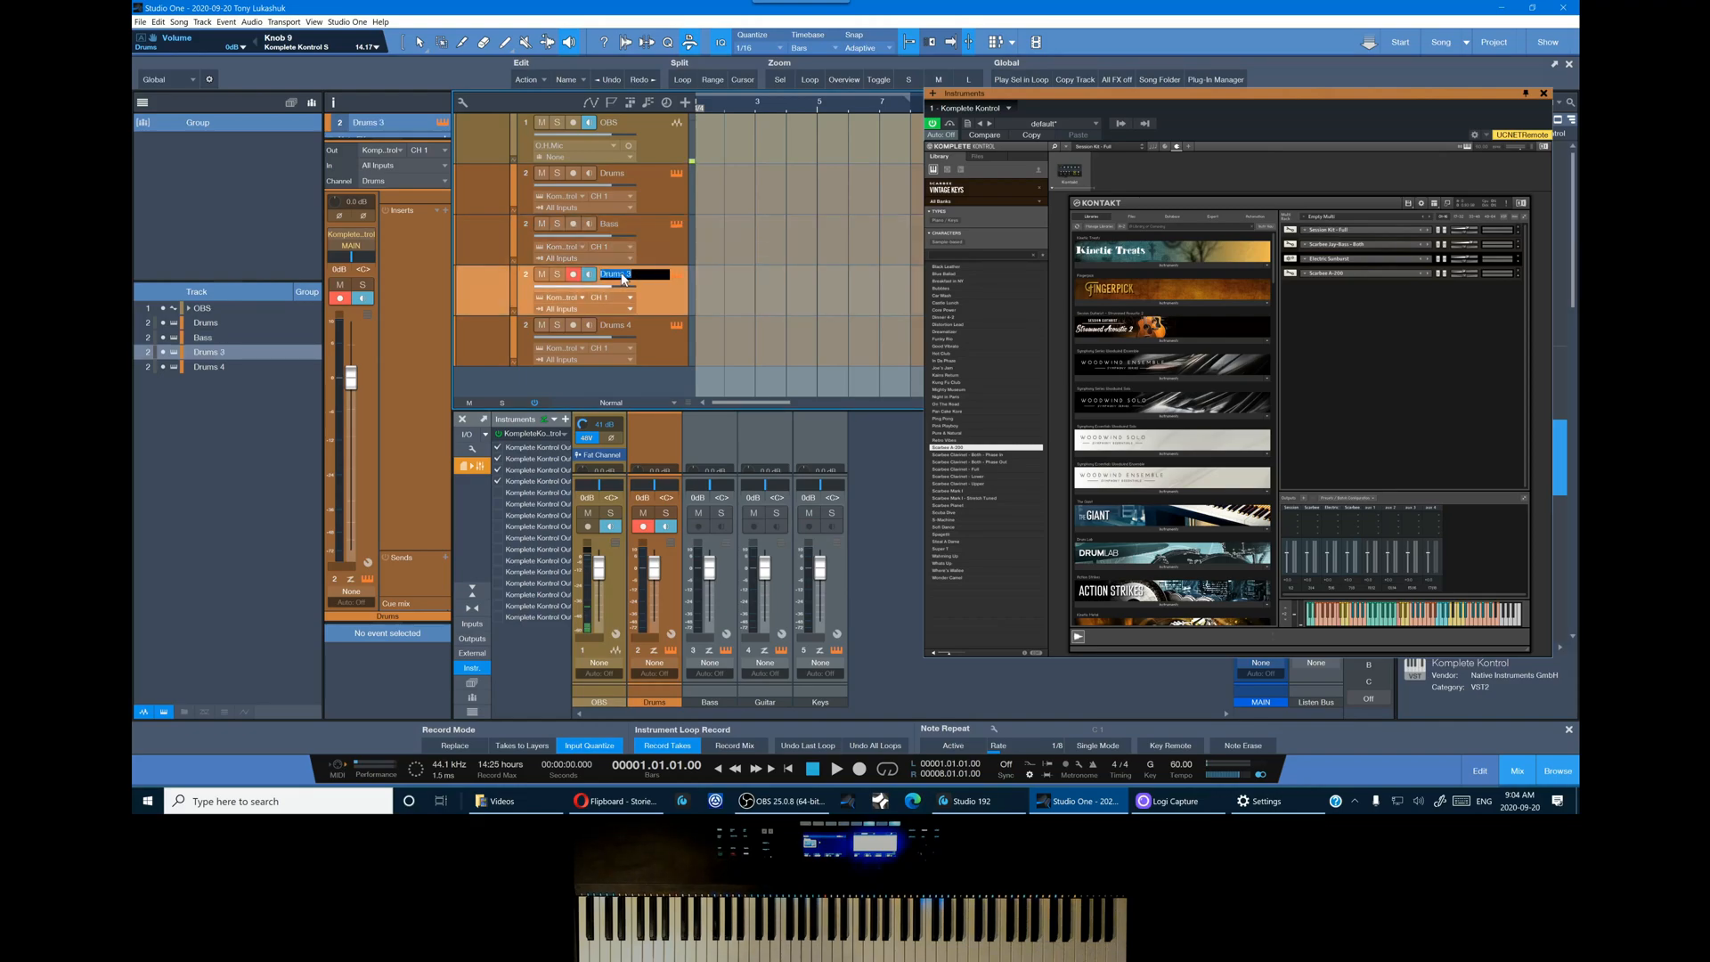
type("Guitar")
left_click(635, 325)
type("Keys")
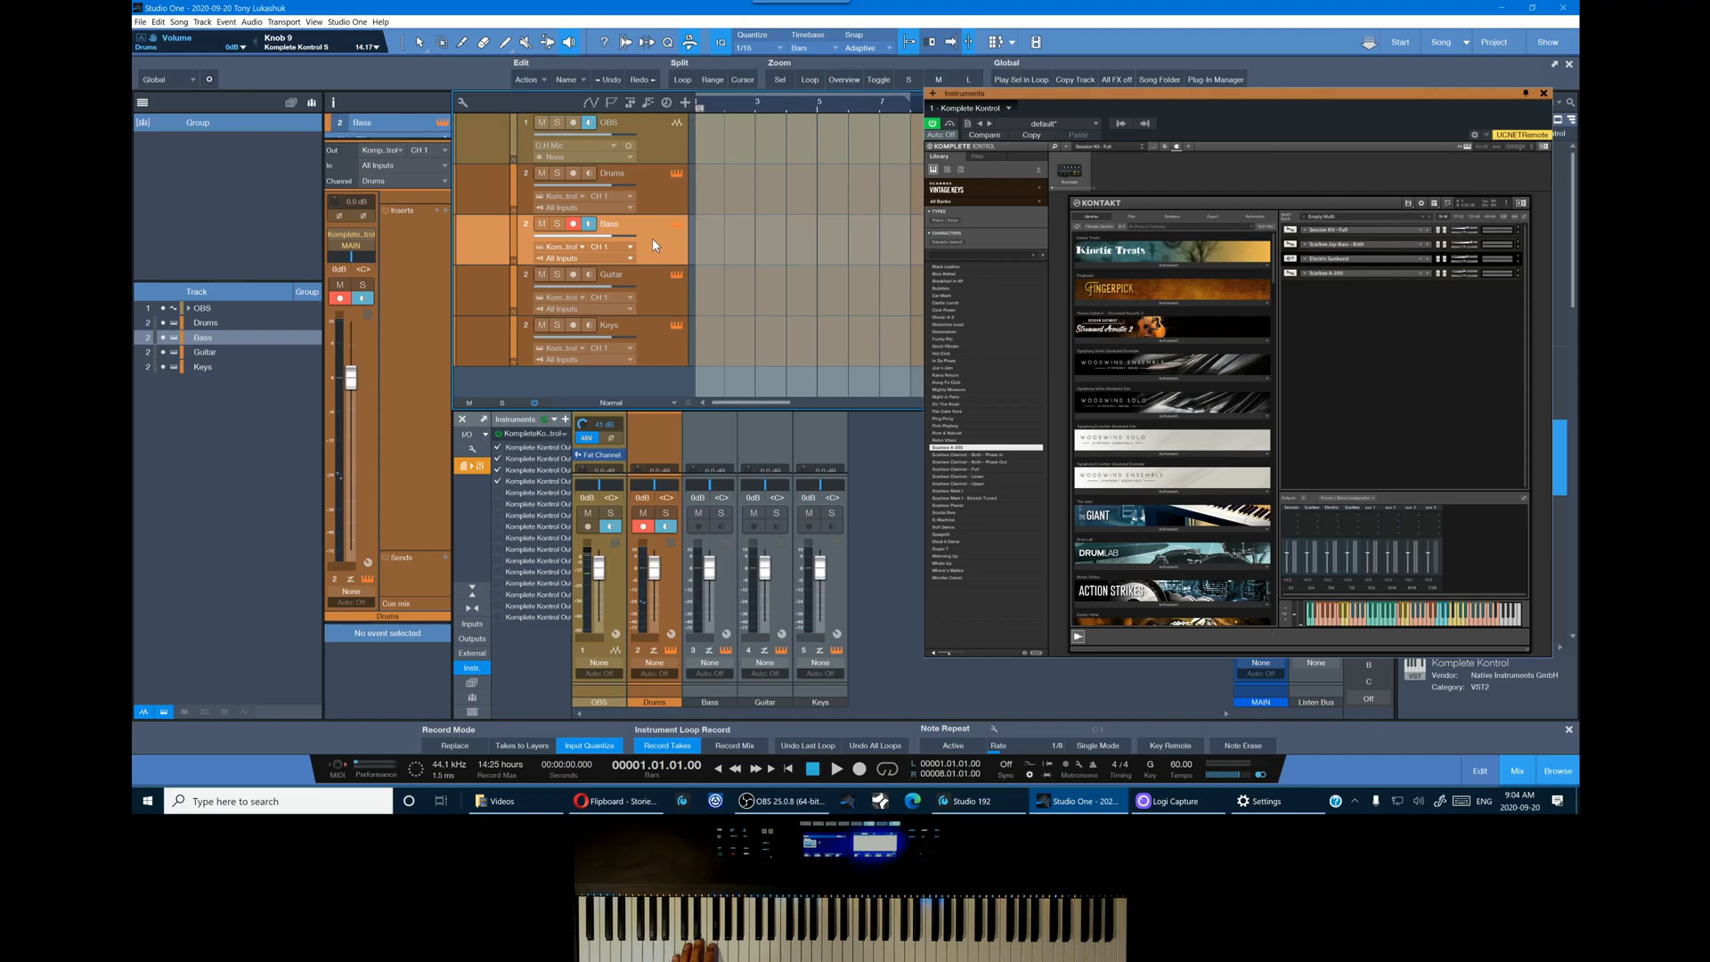
Route the Bass track on MIDI Ch 2 to the Bass mixer channel
left_click(427, 150)
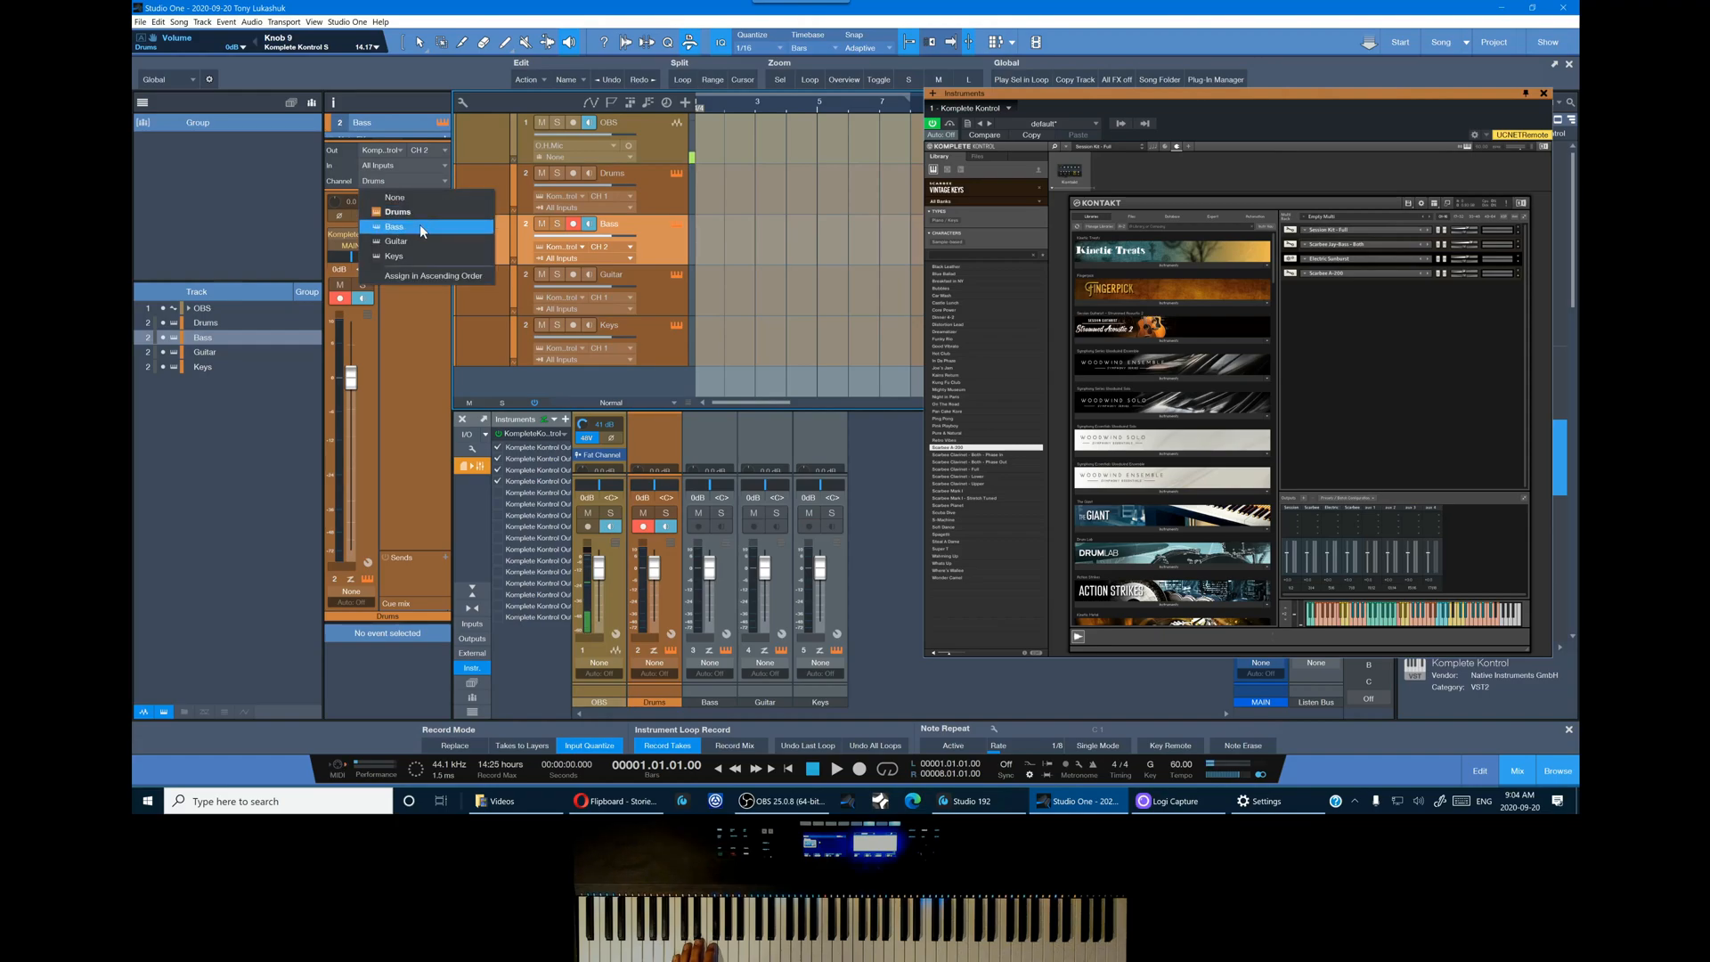
left_click(395, 227)
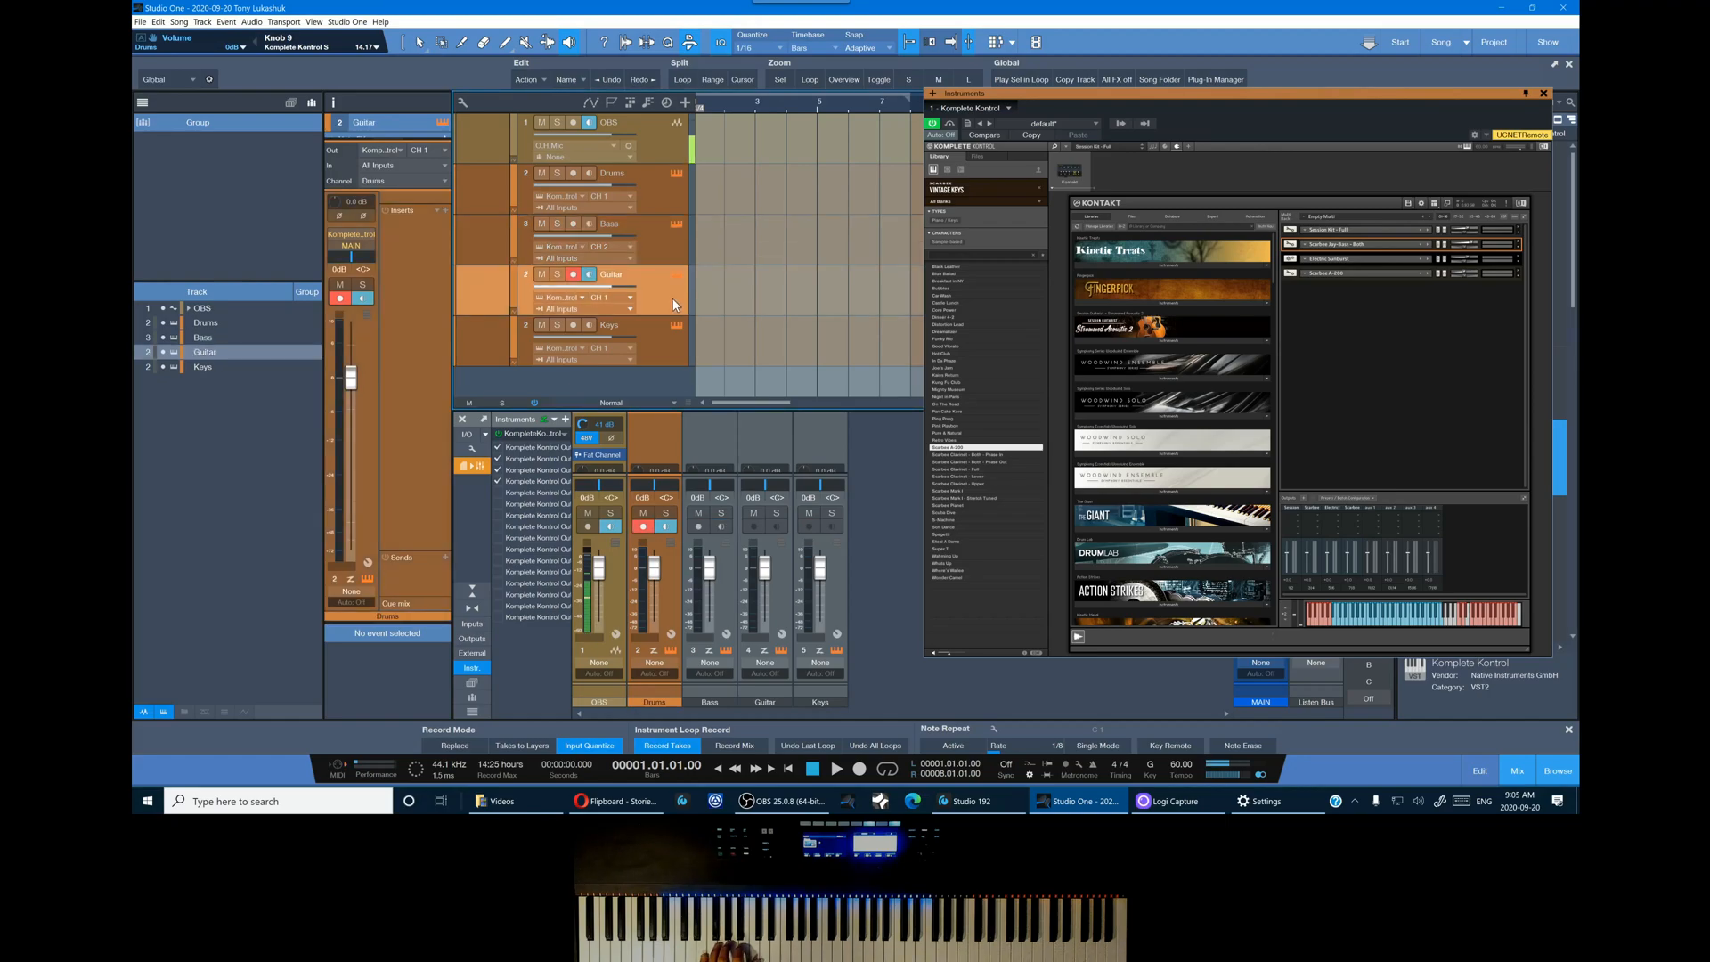
Route the Guitar track on MIDI Ch 3 to the Guitar mixer channel
left_click(438, 150)
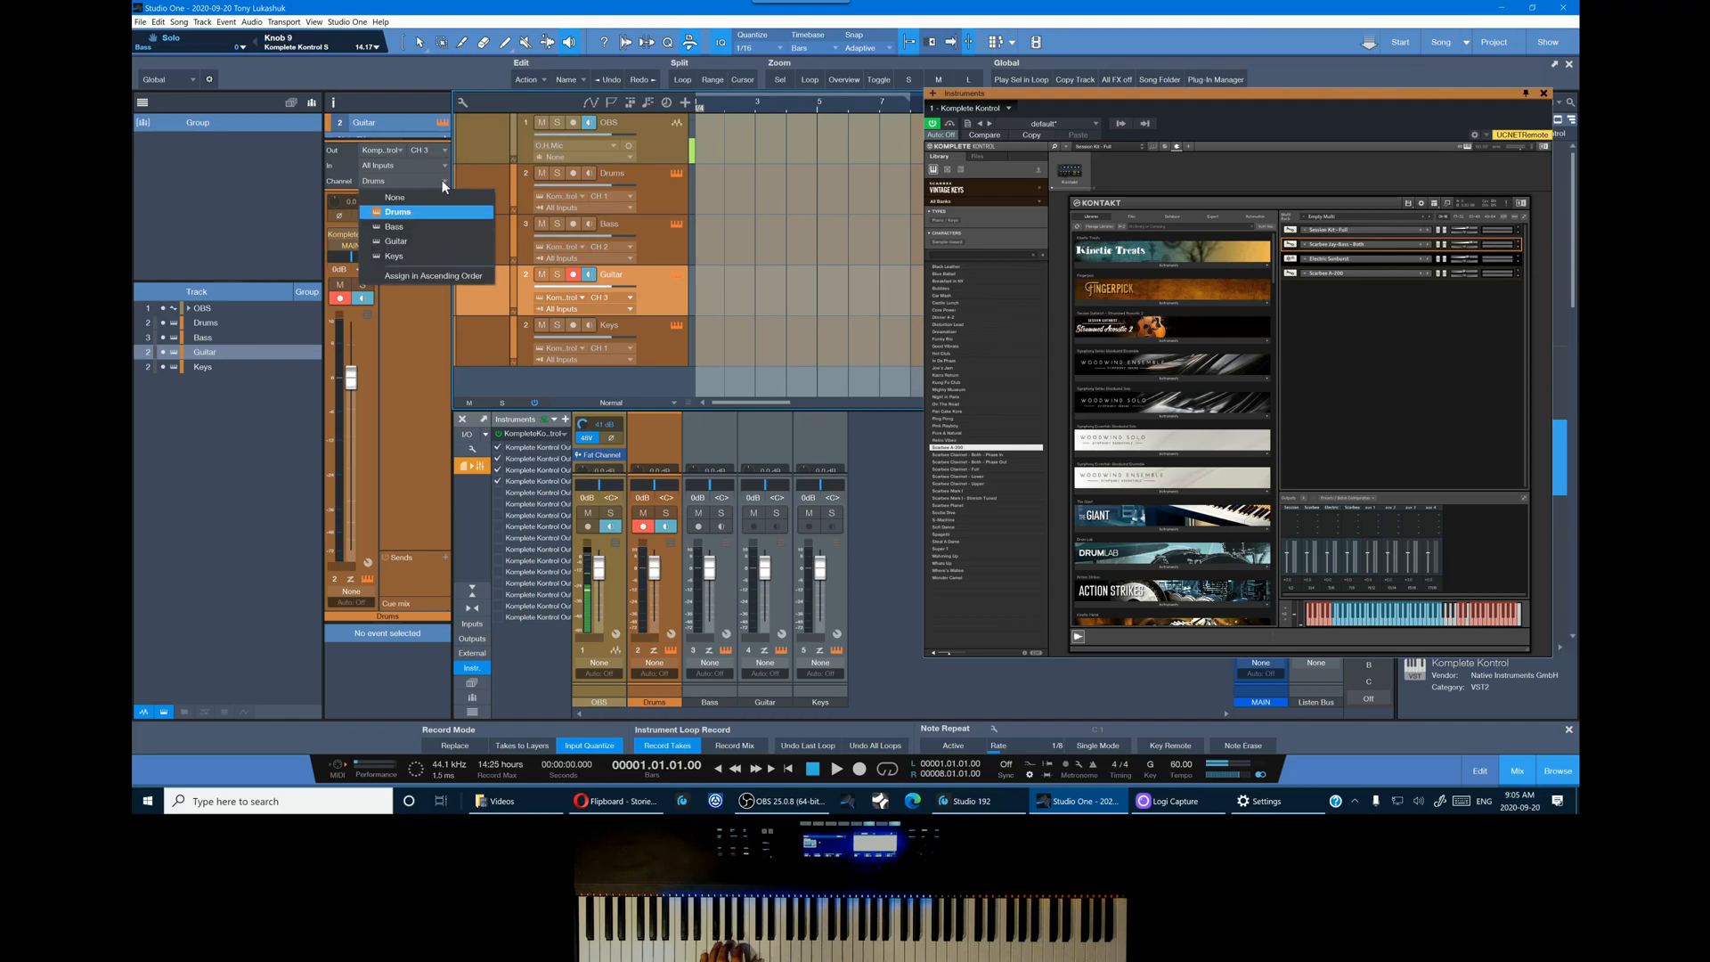
left_click(395, 241)
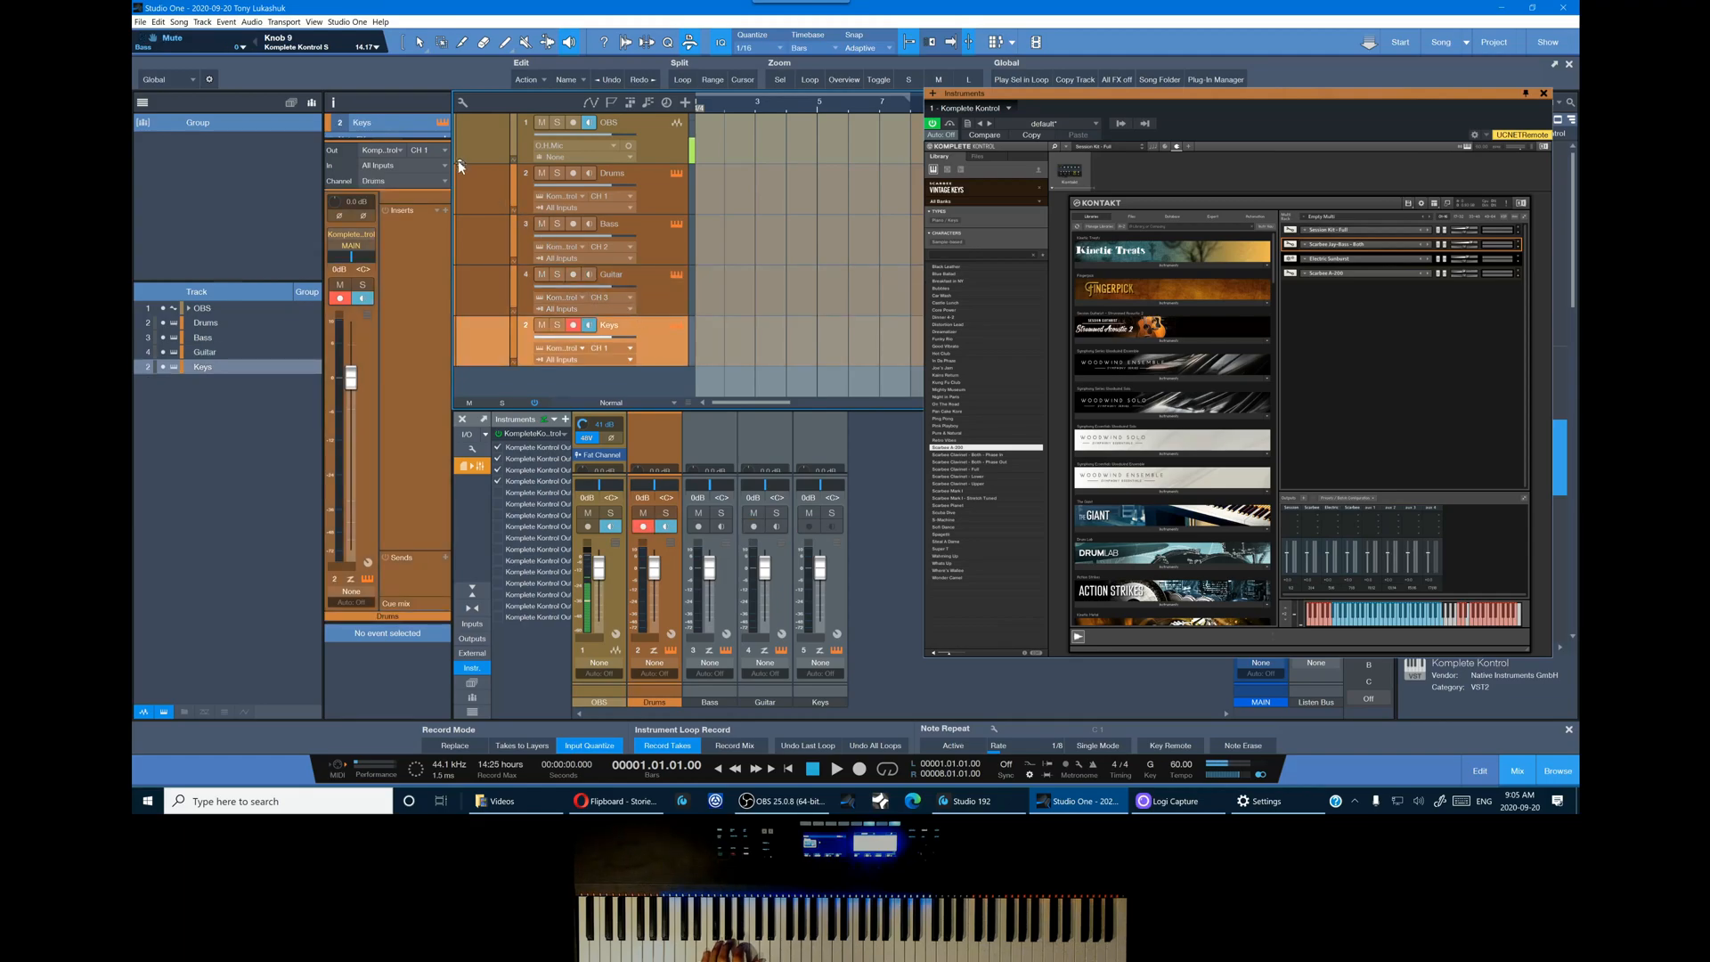
Route the Keys track on MIDI CH 4 to the Keys mixer channel
left_click(444, 150)
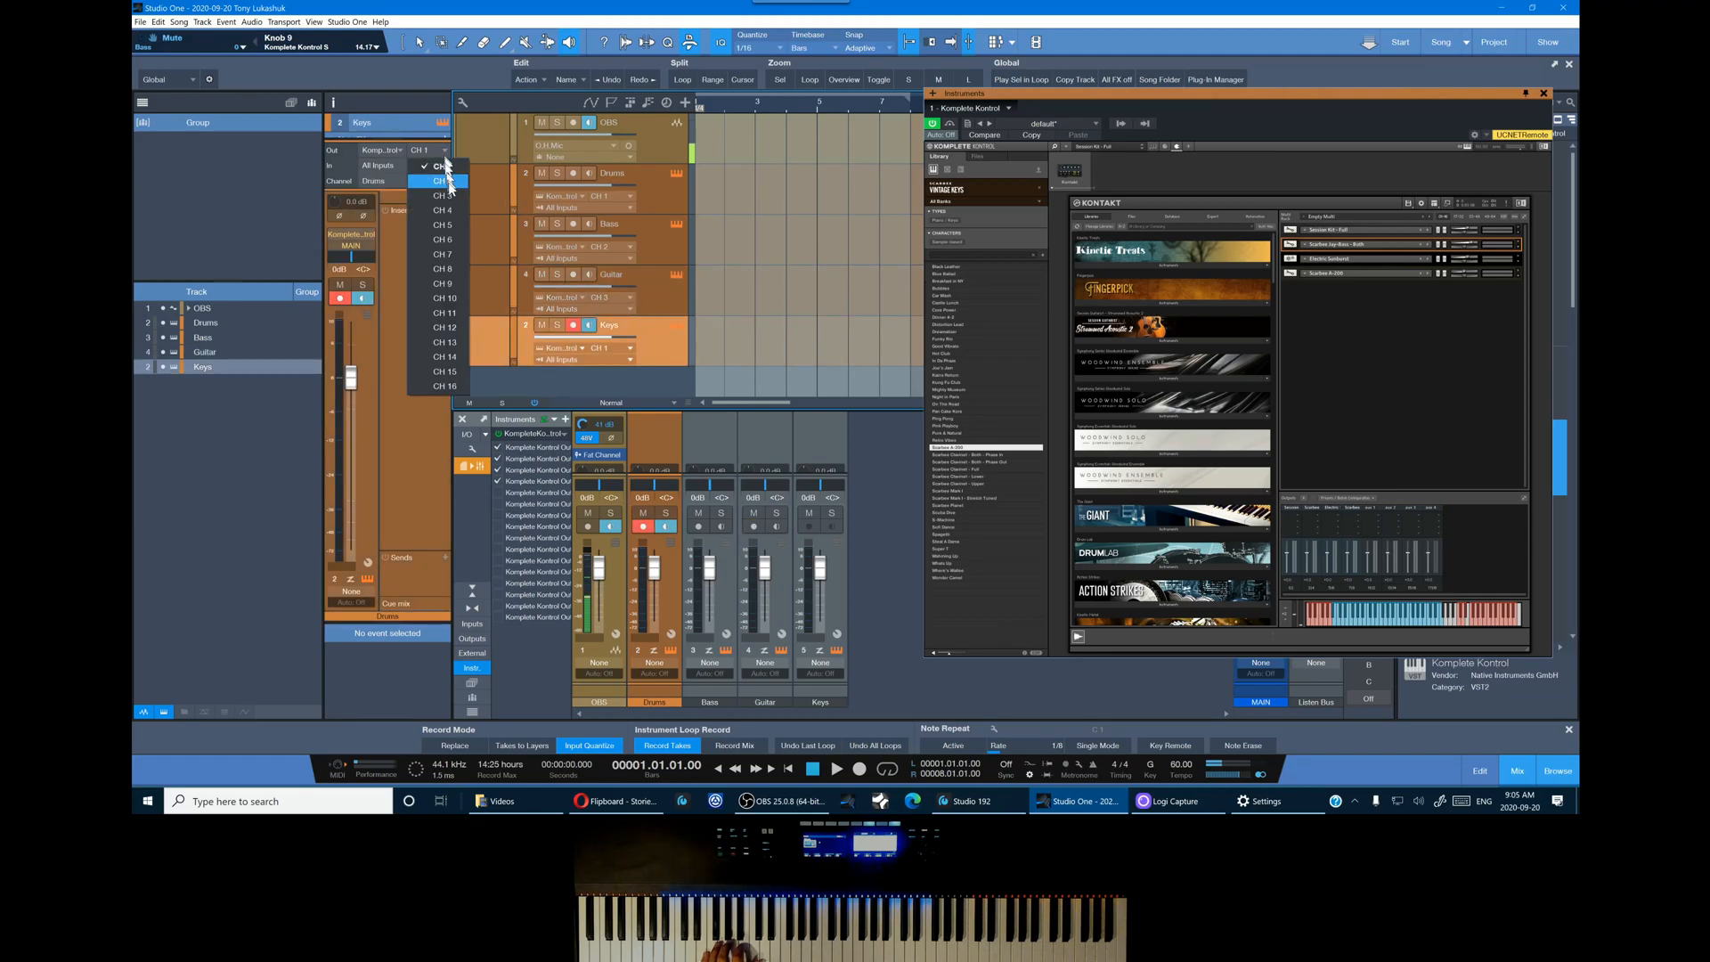
left_click(442, 166)
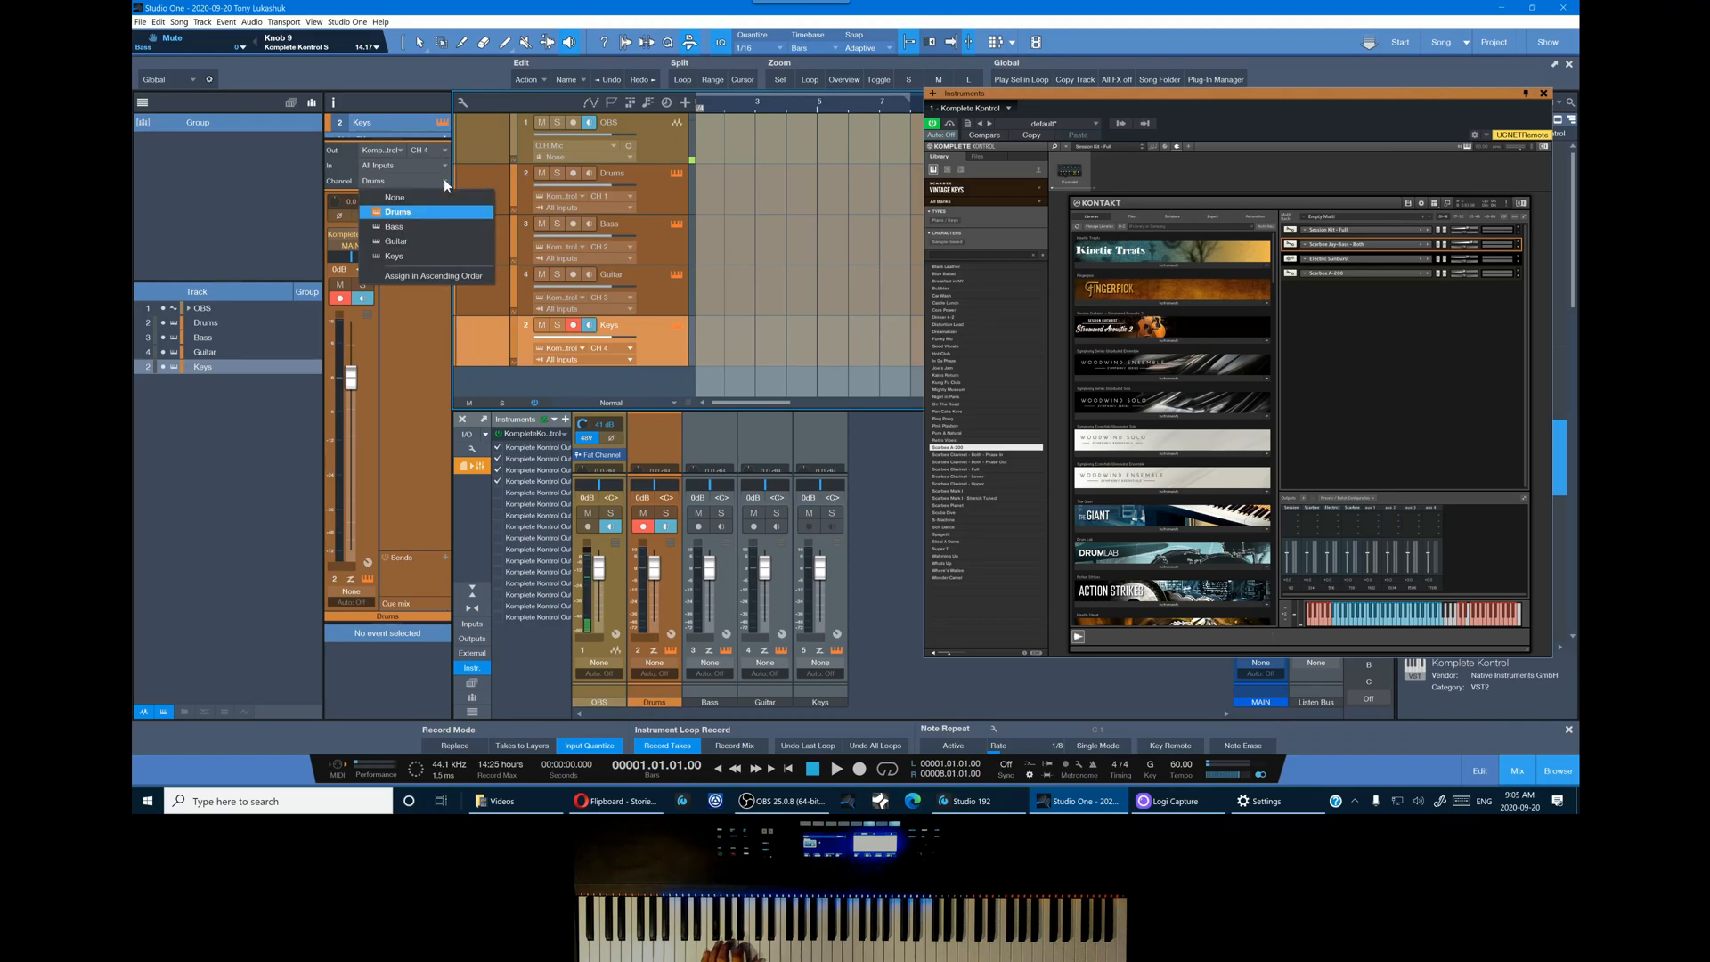
left_click(393, 256)
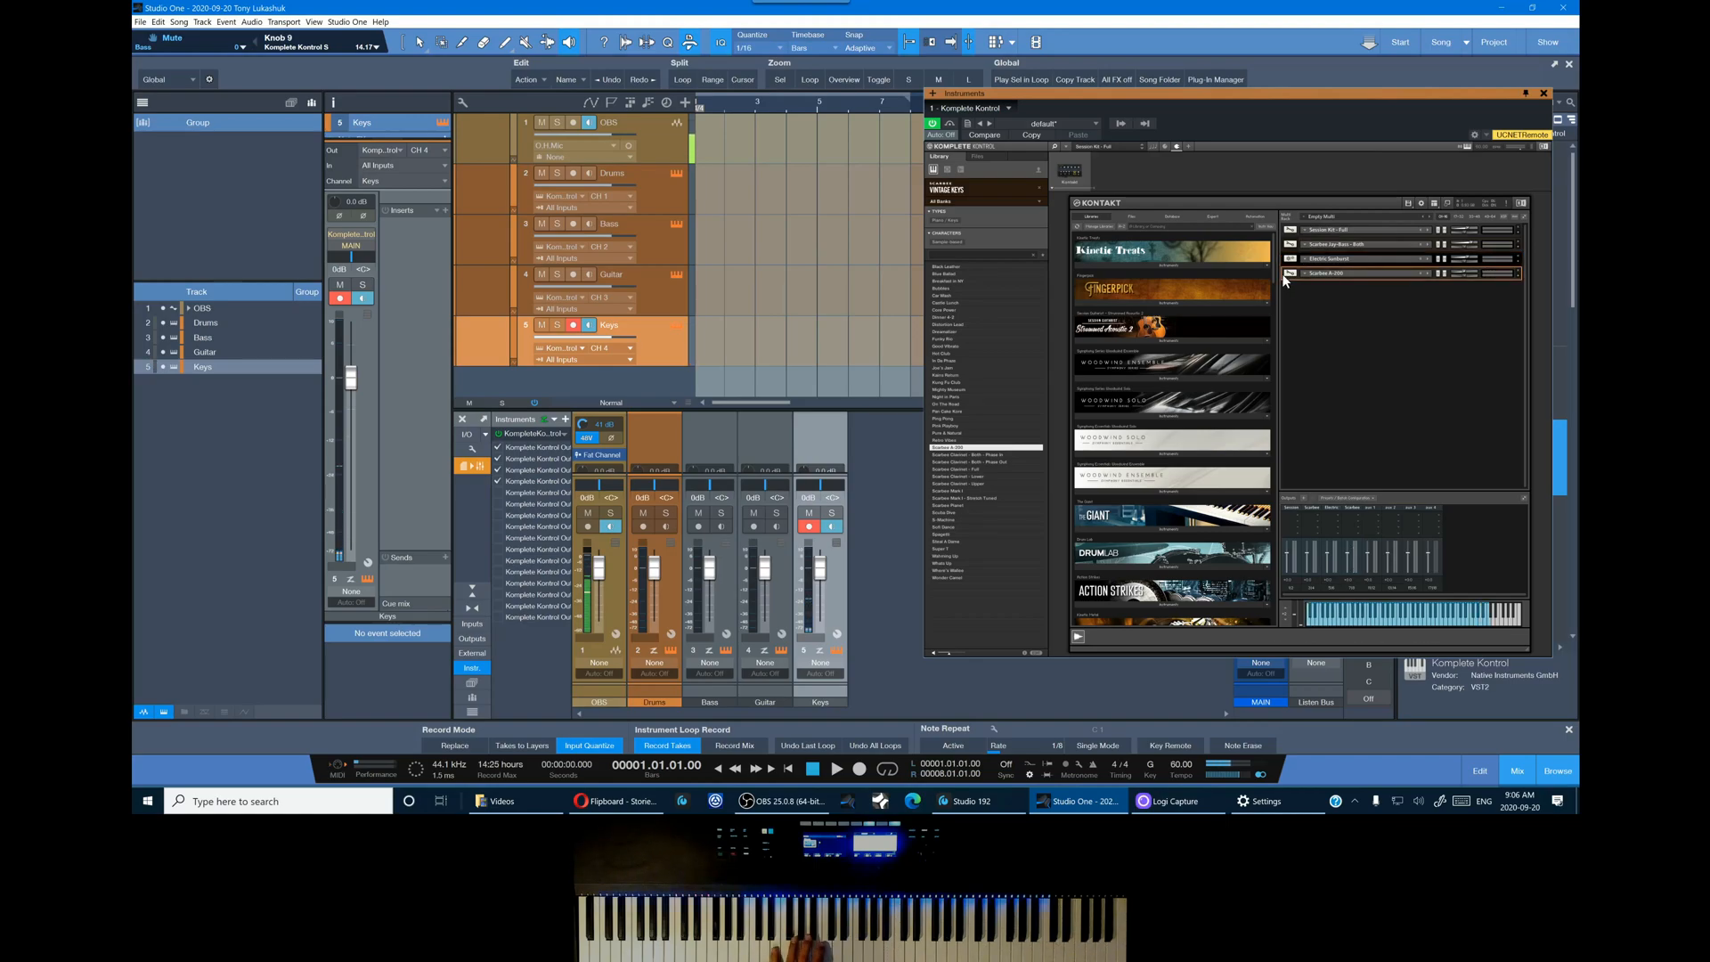
left_click(207, 322)
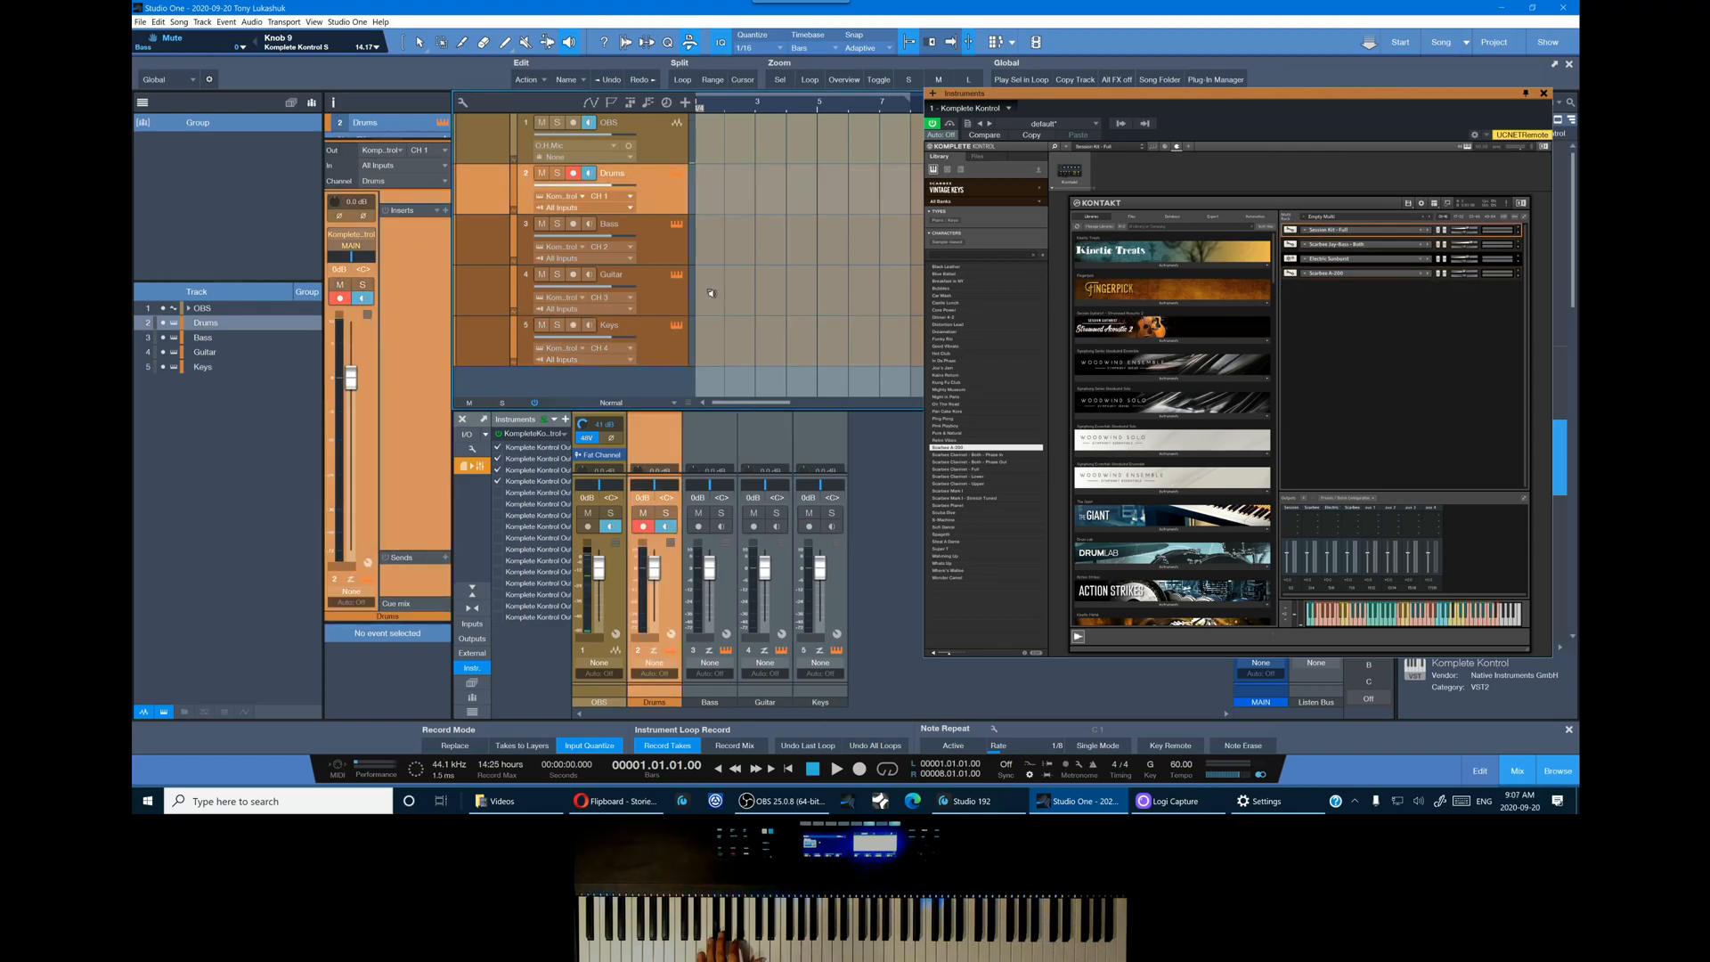